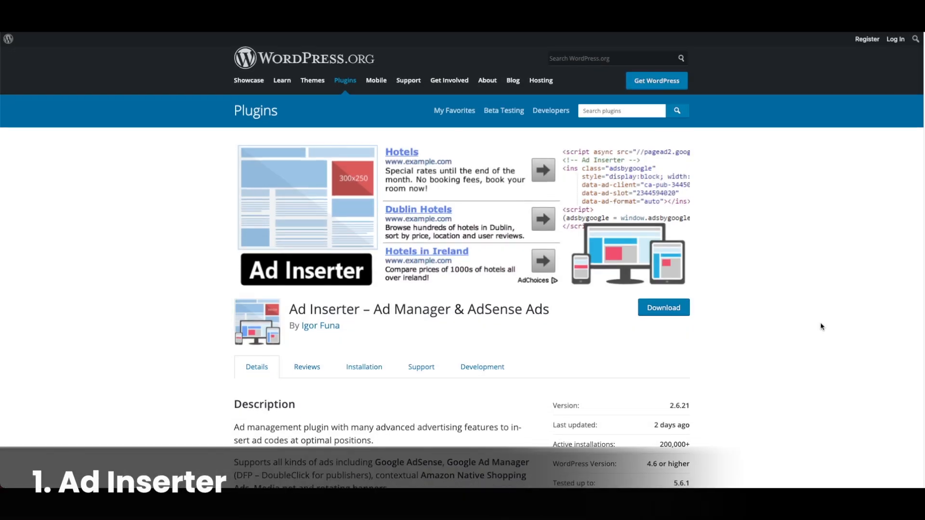
Scroll down the Ad Inserter plugin page to its Features list
{"action": "scroll", "scroll_direction": "down", "scroll_amount": 3}
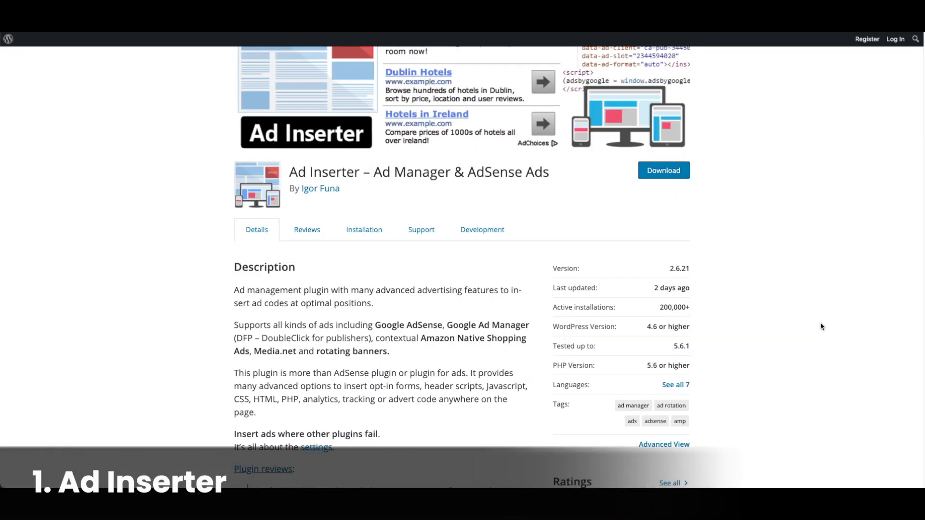
{"action": "scroll", "scroll_direction": "down", "scroll_amount": 3}
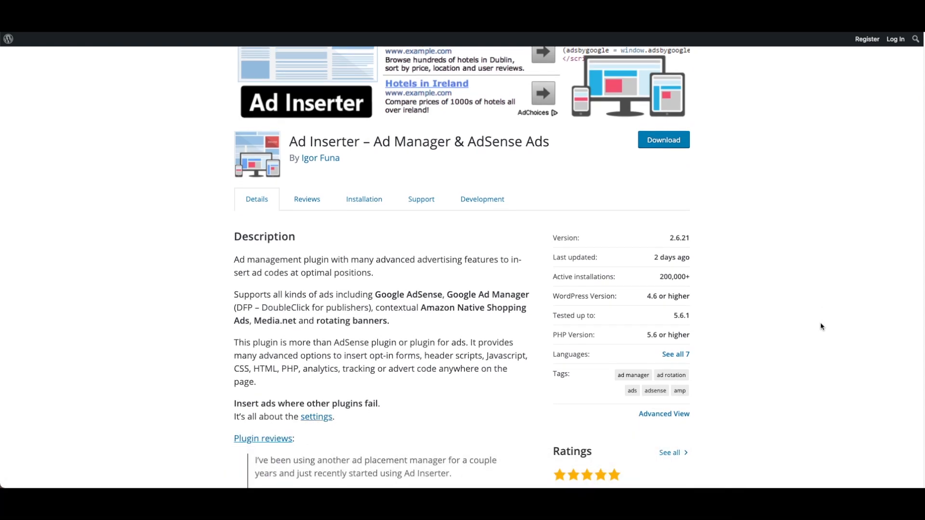
{"action": "scroll", "scroll_direction": "down", "scroll_amount": 3}
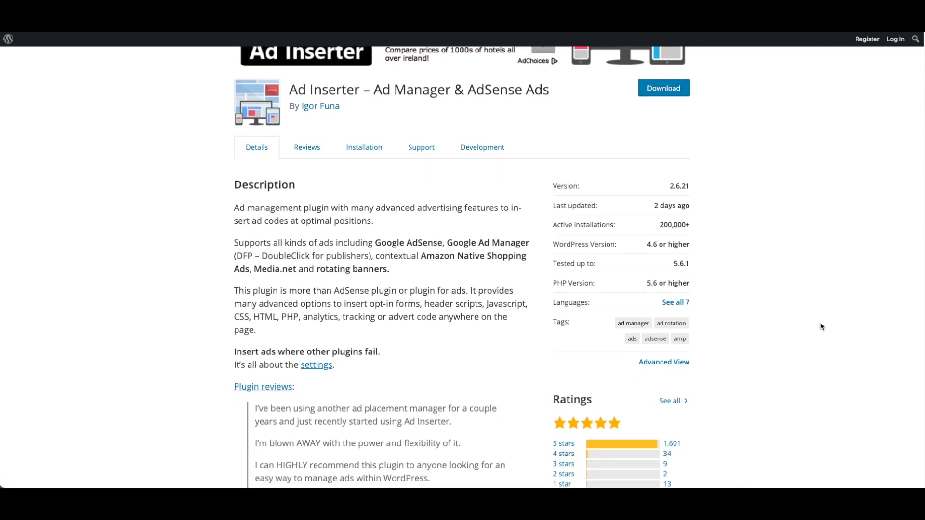
{"action": "scroll", "scroll_direction": "down", "scroll_amount": 3}
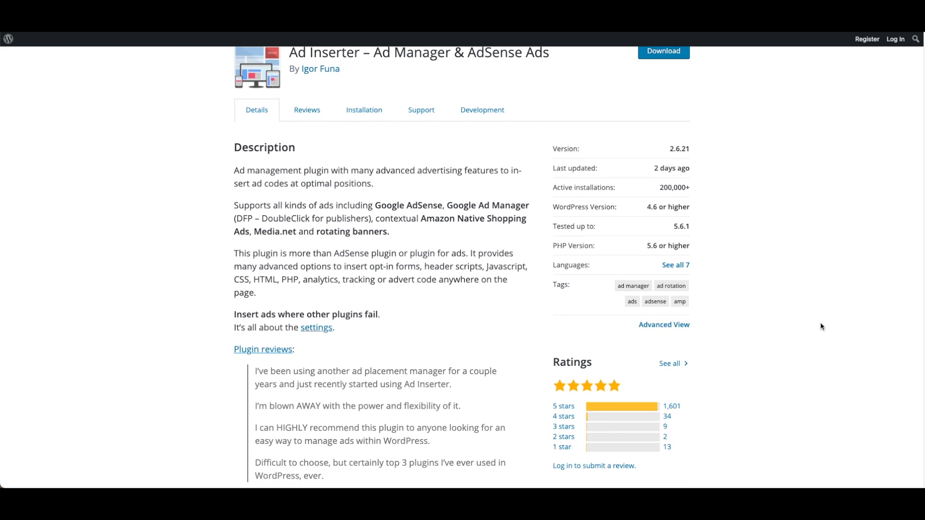
{"action": "scroll", "scroll_direction": "down", "scroll_amount": 3}
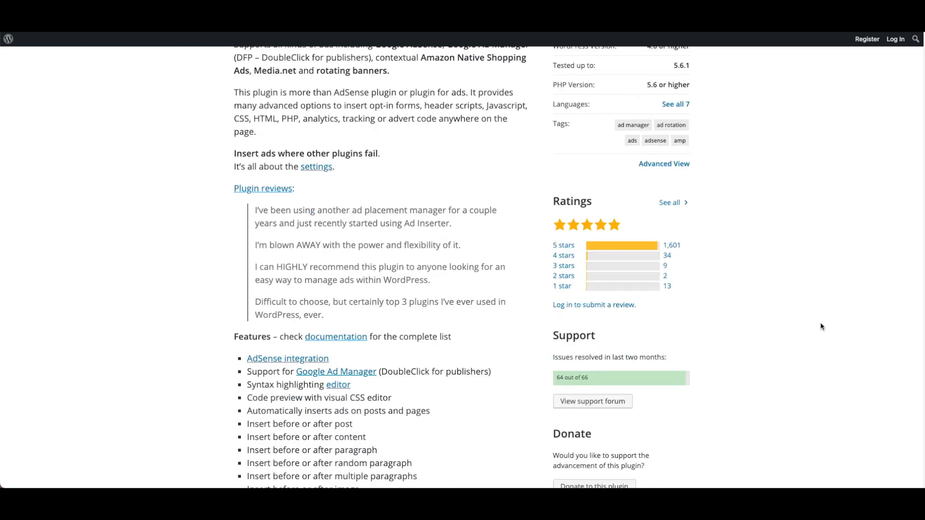
{"action": "scroll", "scroll_direction": "down", "scroll_amount": 3}
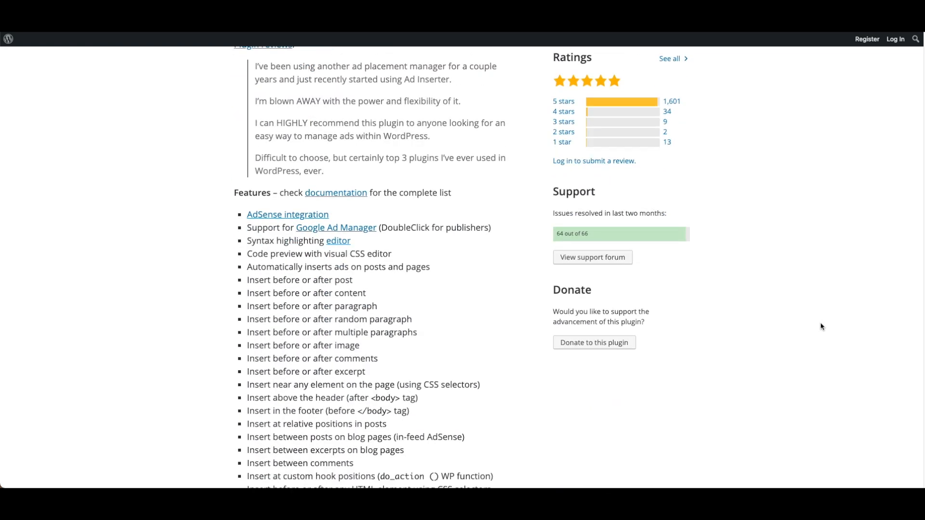
{"action": "scroll", "scroll_direction": "down", "scroll_amount": 3}
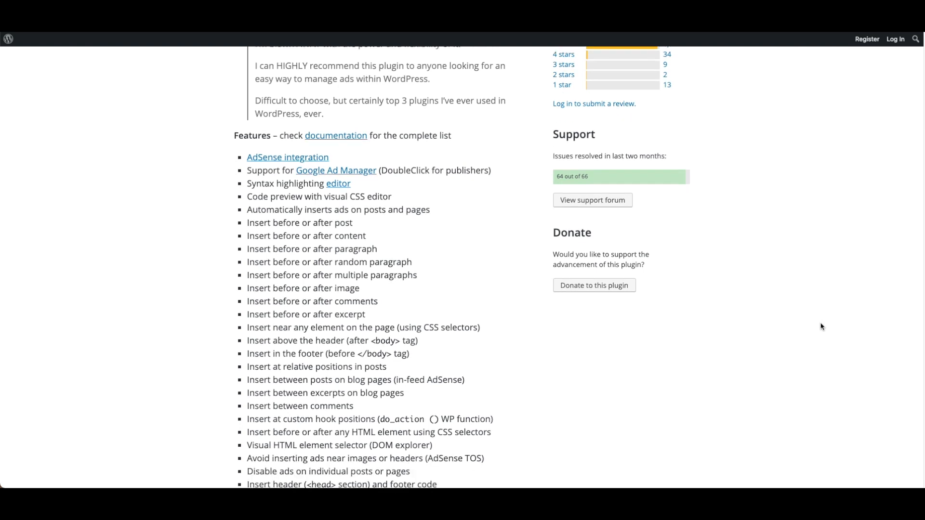
{"action": "scroll", "scroll_direction": "down", "scroll_amount": 3}
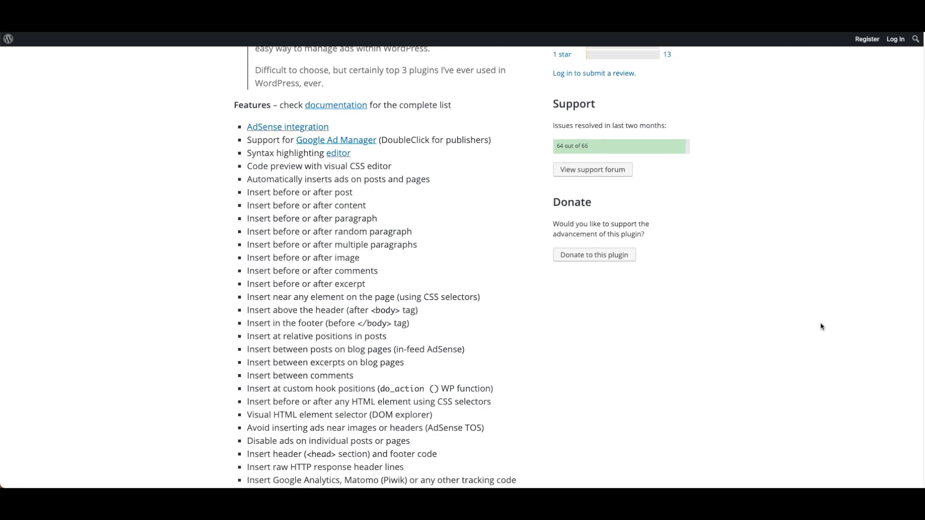
{"action": "mouse_move", "coordinate": [277, 160]}
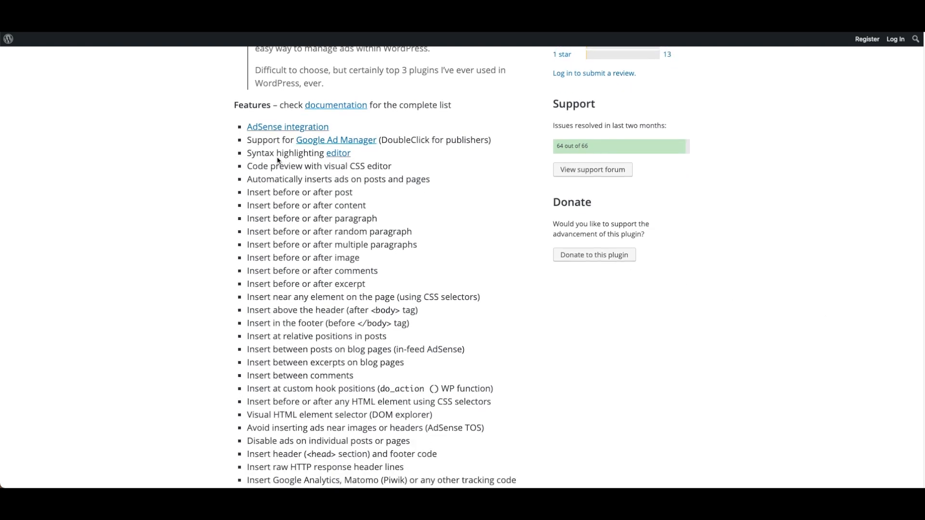
{"action": "mouse_move", "coordinate": [246, 171]}
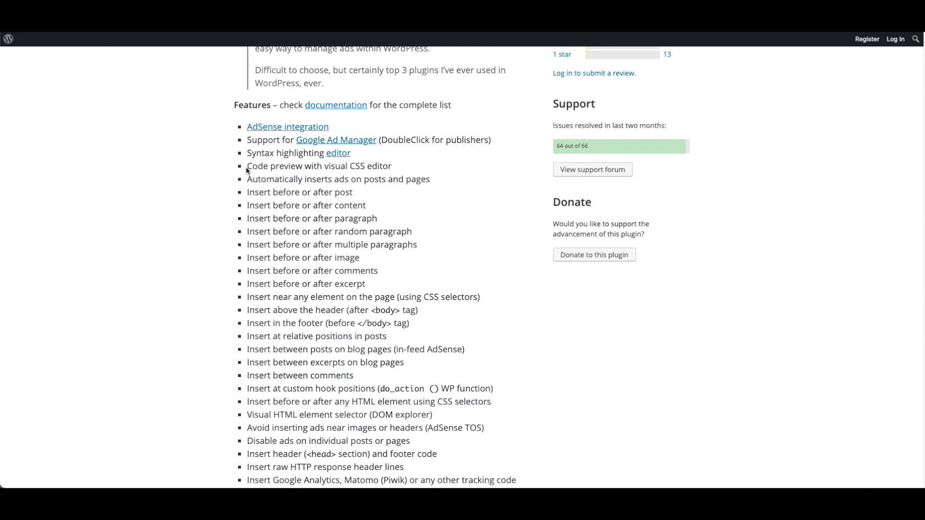
Highlight the Ad Inserter features from Code preview to Visual HTML element selector
{"action": "left_click_drag", "start_coordinate": [247, 165], "coordinate": [432, 414]}
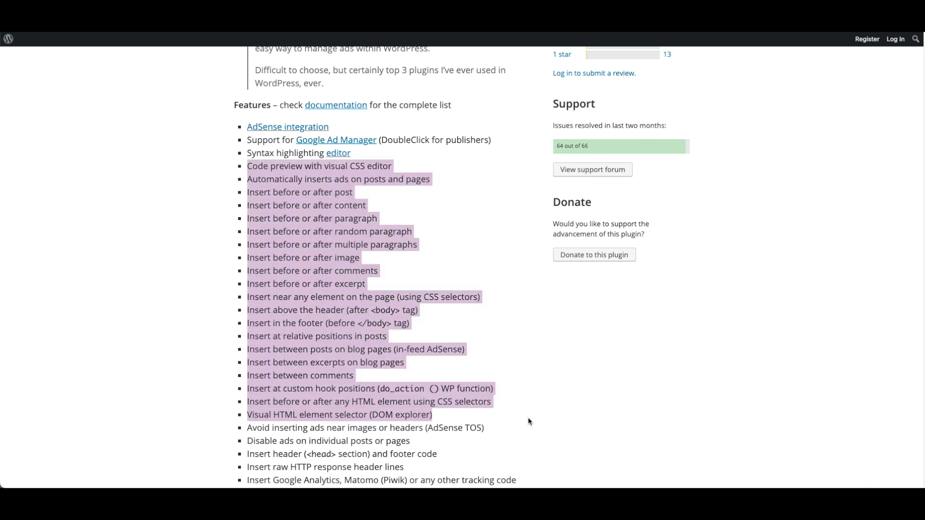
{"action": "scroll", "scroll_direction": "down", "scroll_amount": 3}
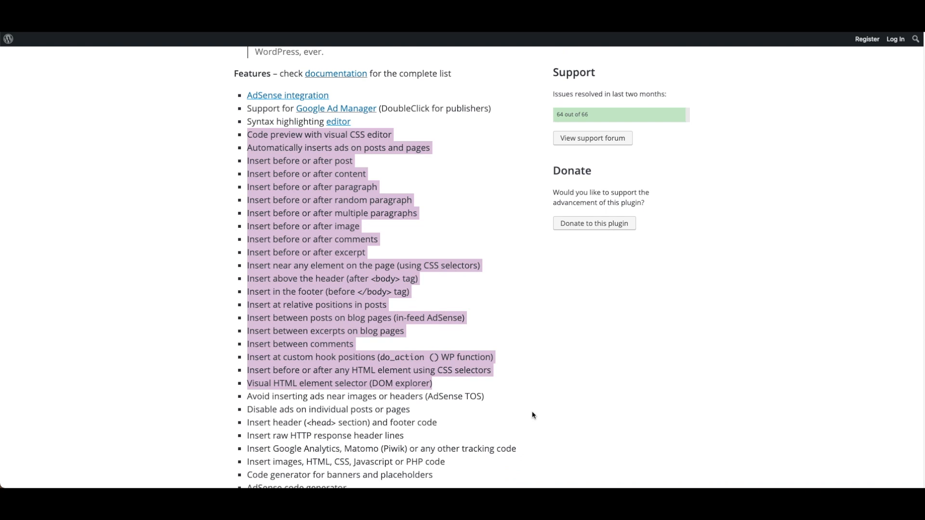
{"action": "scroll", "scroll_direction": "down", "scroll_amount": 3}
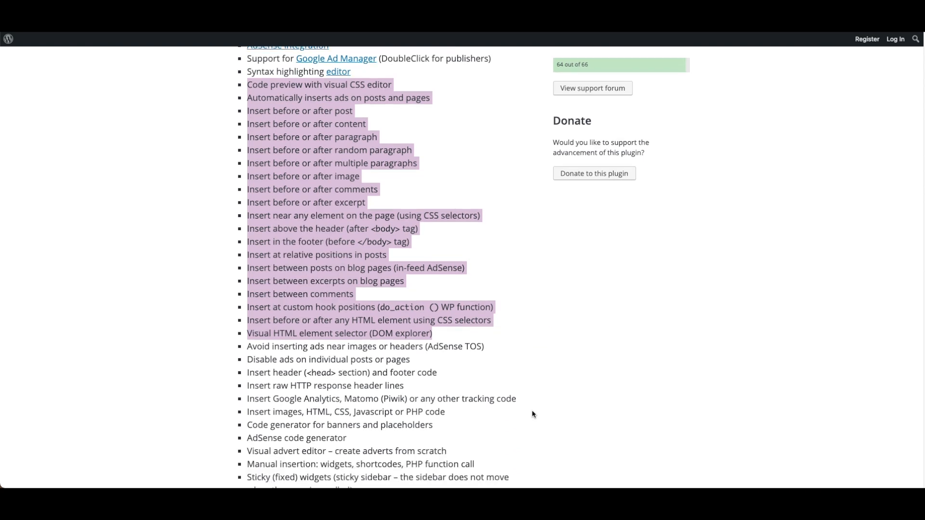
{"action": "scroll", "scroll_direction": "down", "scroll_amount": 3}
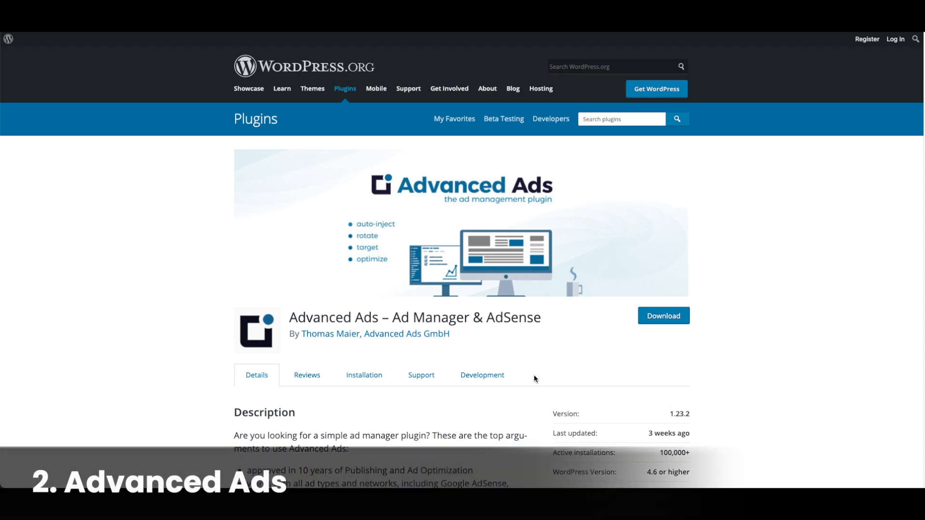
Scroll the Advanced Ads page through its description, ratings, Ad Management and Ad Types lists
{"action": "scroll", "scroll_direction": "down", "scroll_amount": 3}
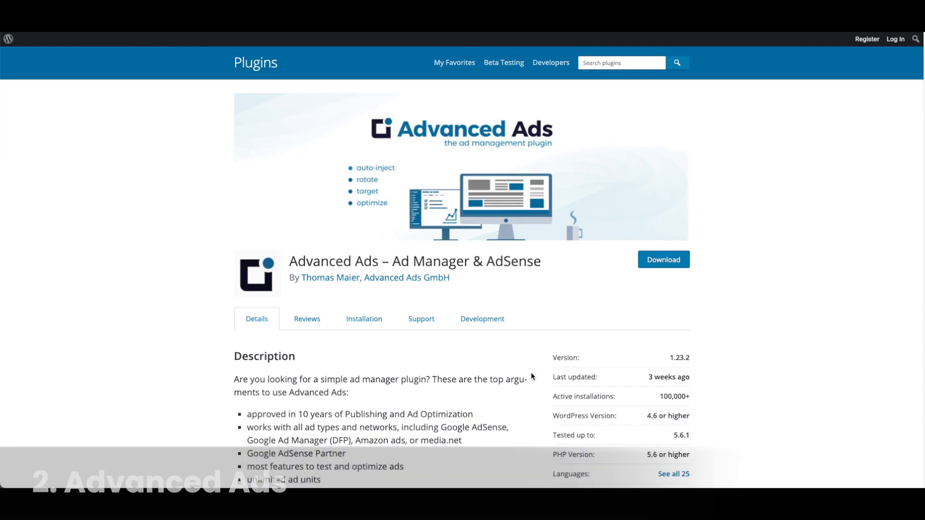
{"action": "scroll", "scroll_direction": "down", "scroll_amount": 3}
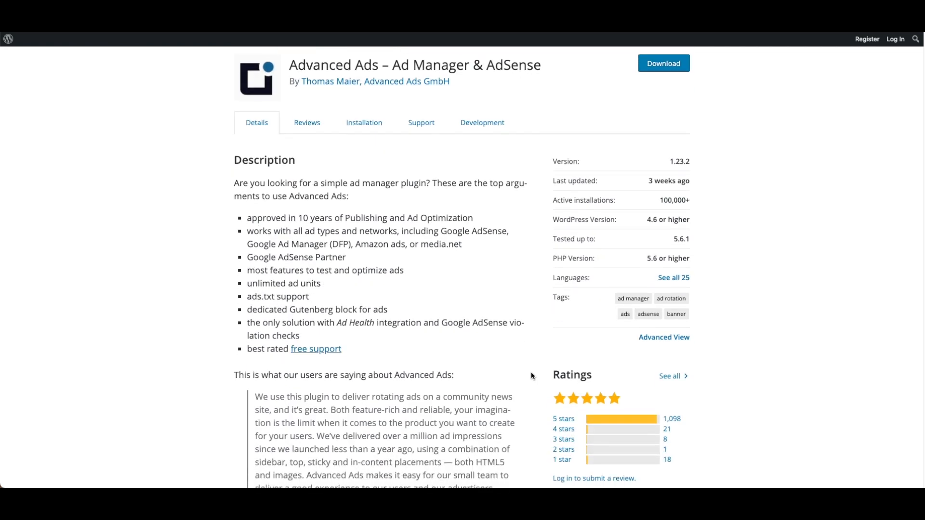
{"action": "scroll", "scroll_direction": "down", "scroll_amount": 3}
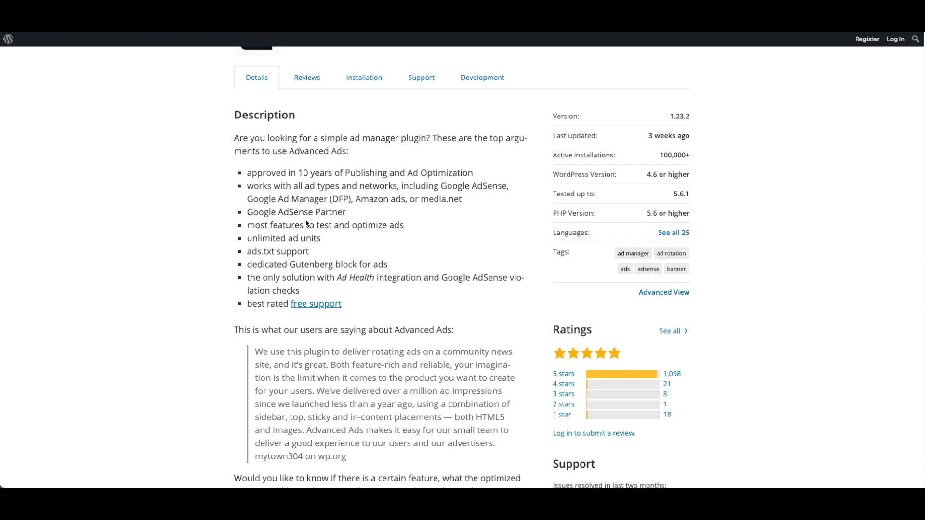
{"action": "mouse_move", "coordinate": [332, 221]}
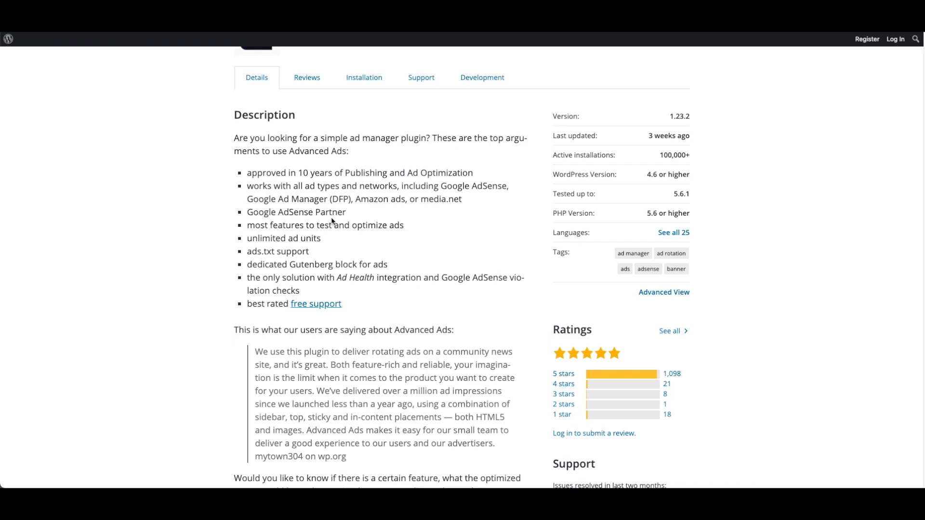
{"action": "scroll", "scroll_direction": "down", "scroll_amount": 3}
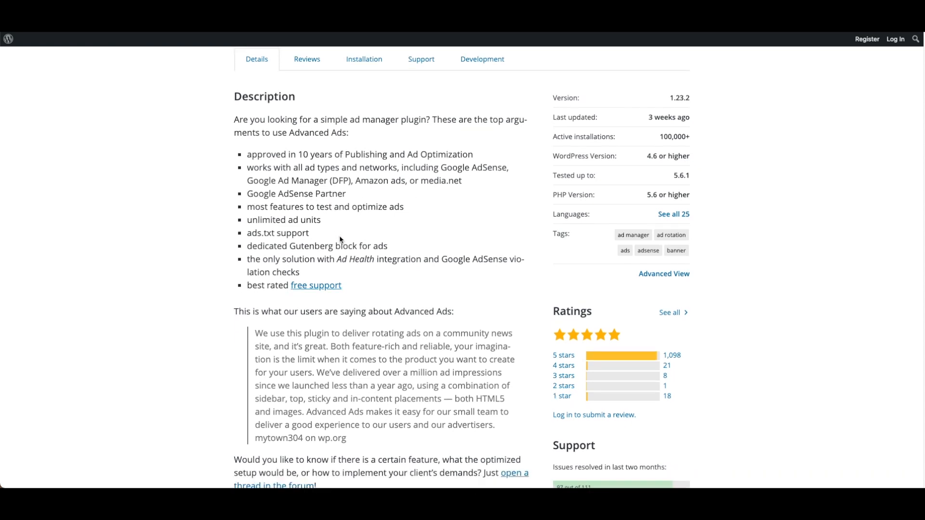
{"action": "scroll", "scroll_direction": "down", "scroll_amount": 3}
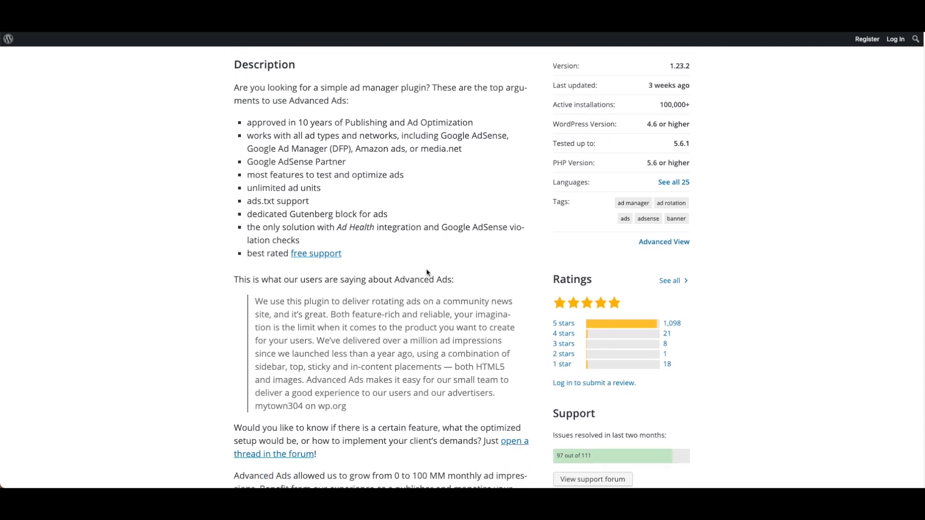
{"action": "scroll", "scroll_direction": "down", "scroll_amount": 3}
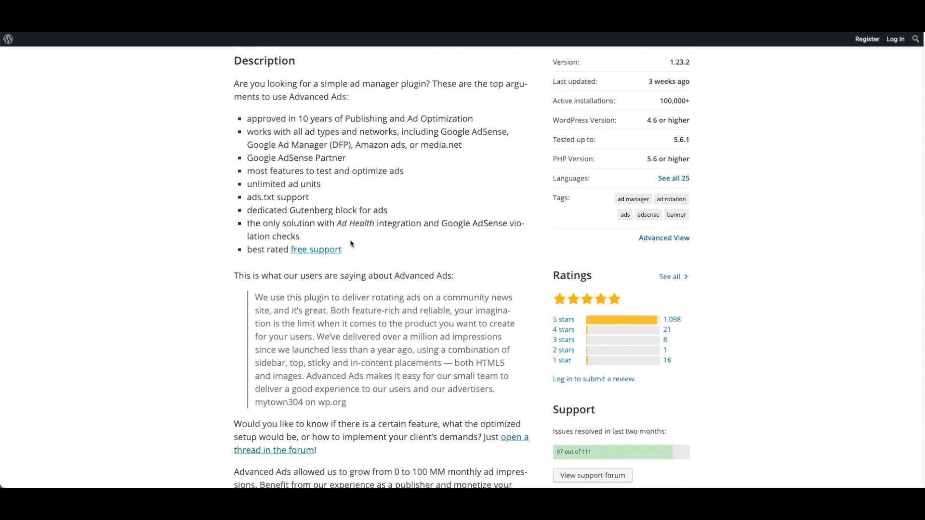
{"action": "scroll", "scroll_direction": "down", "scroll_amount": 3}
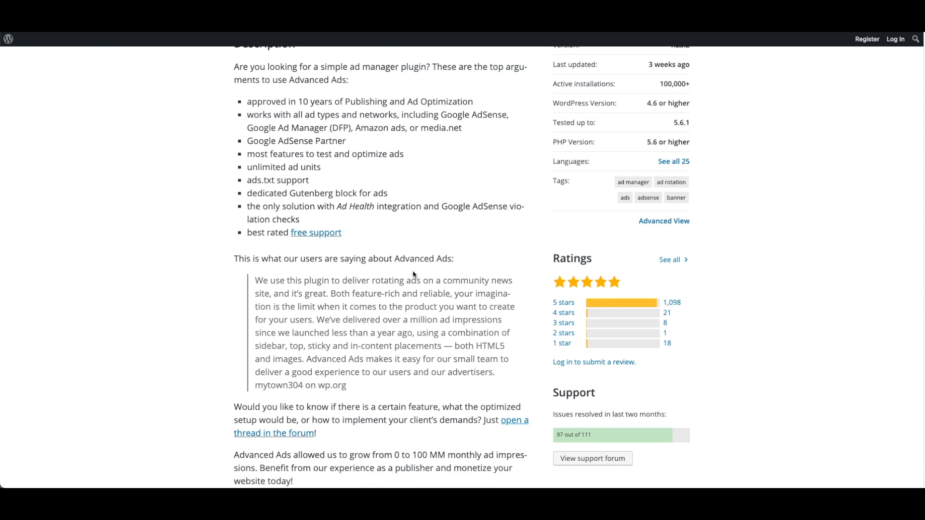
{"action": "scroll", "scroll_direction": "down", "scroll_amount": 3}
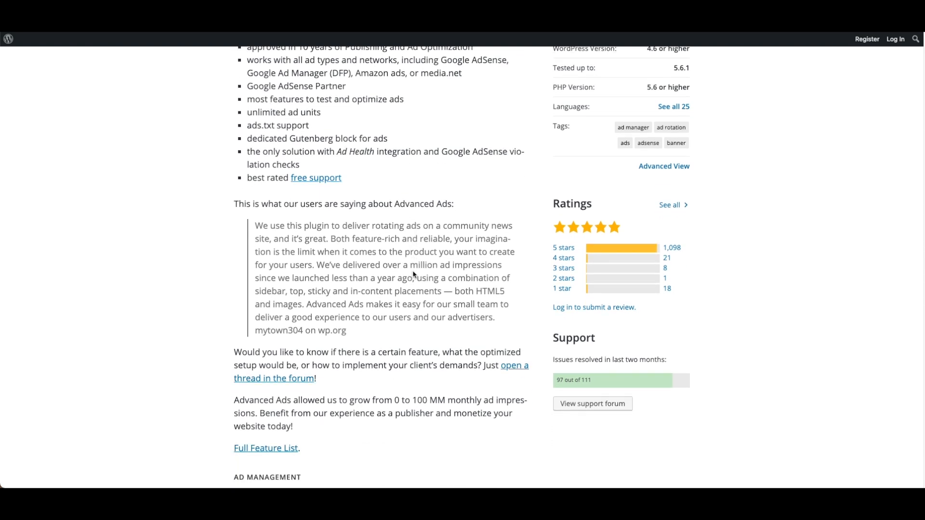
{"action": "scroll", "scroll_direction": "down", "scroll_amount": 3}
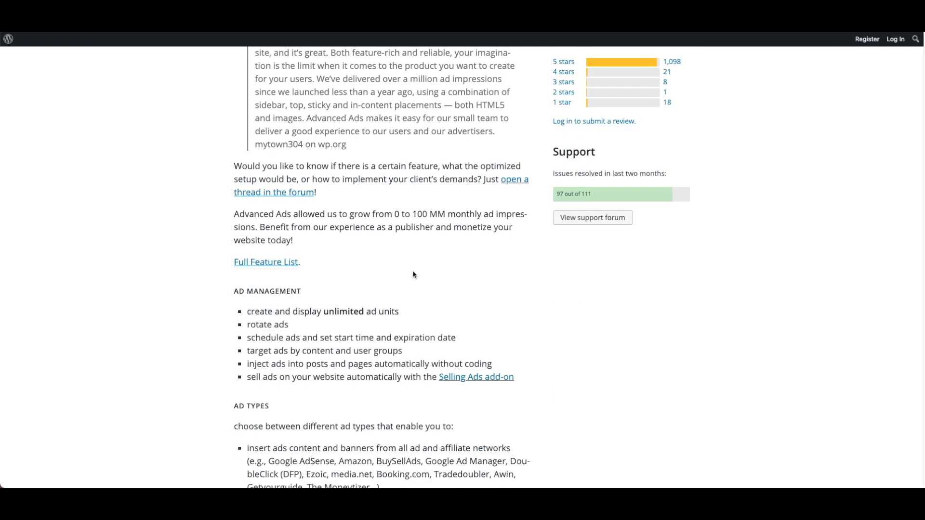
{"action": "scroll", "scroll_direction": "down", "scroll_amount": 3}
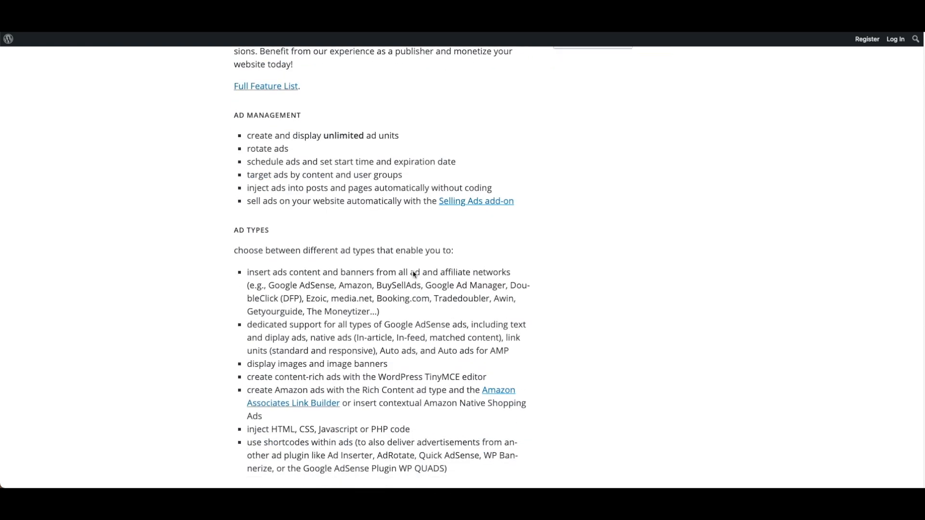
{"action": "scroll", "scroll_direction": "down", "scroll_amount": 3}
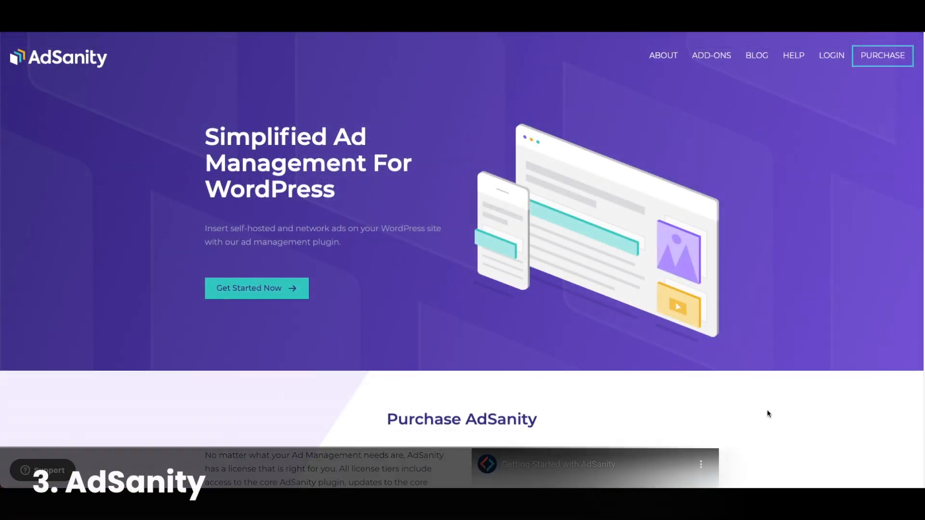
Scroll the AdSanity site past the three pricing plans and testimonials to Meet AdSanity
{"action": "scroll", "scroll_direction": "down", "scroll_amount": 3}
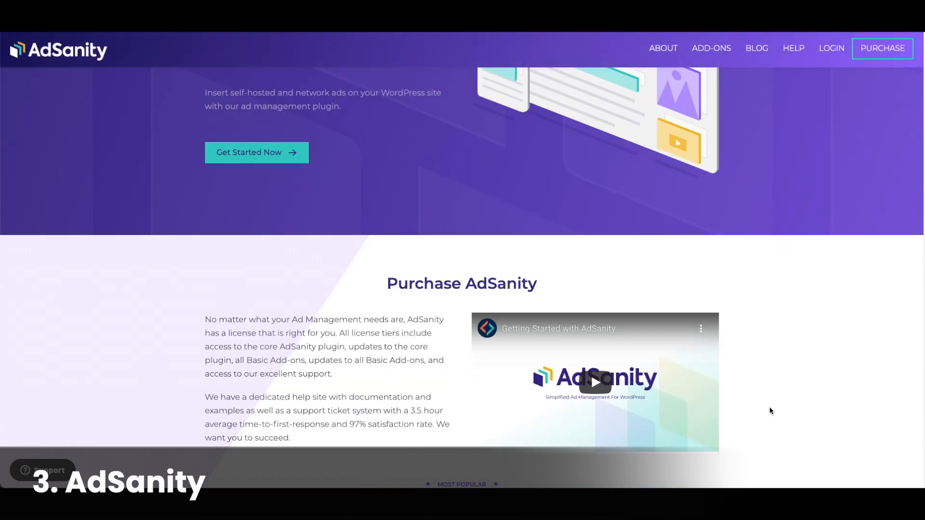
{"action": "scroll", "scroll_direction": "down", "scroll_amount": 3}
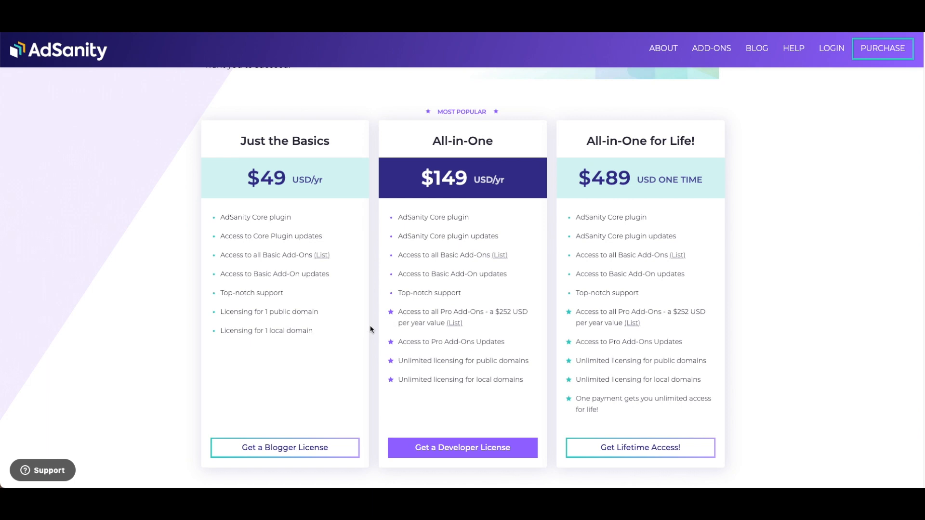
{"action": "scroll", "scroll_direction": "down", "scroll_amount": 3}
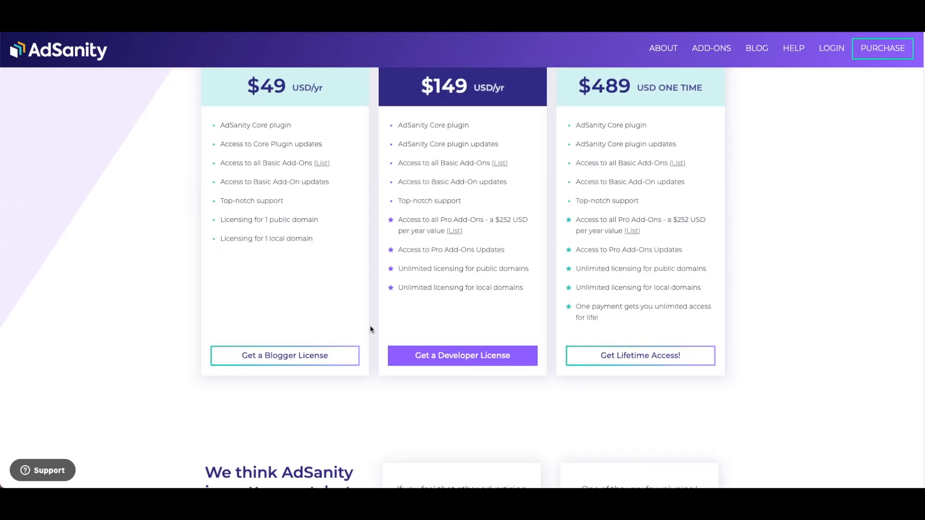
{"action": "scroll", "scroll_direction": "down", "scroll_amount": 3}
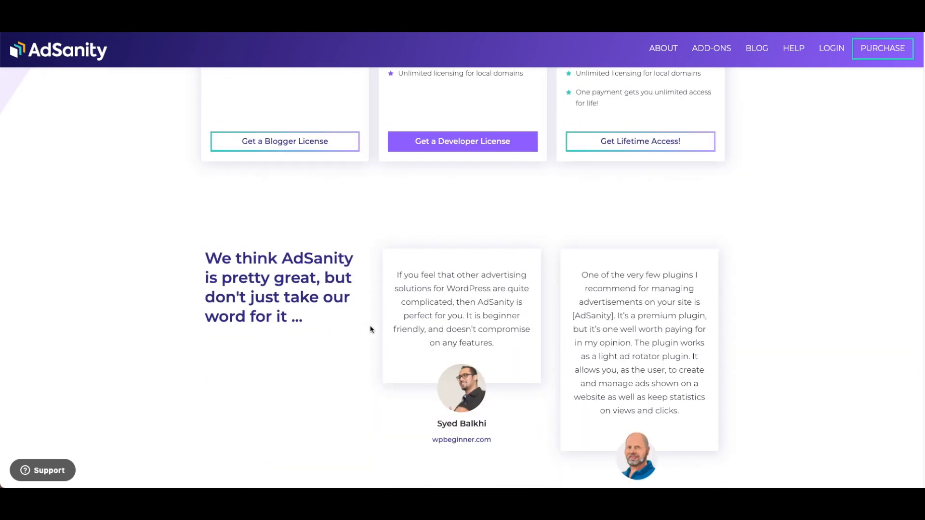
{"action": "scroll", "scroll_direction": "down", "scroll_amount": 3}
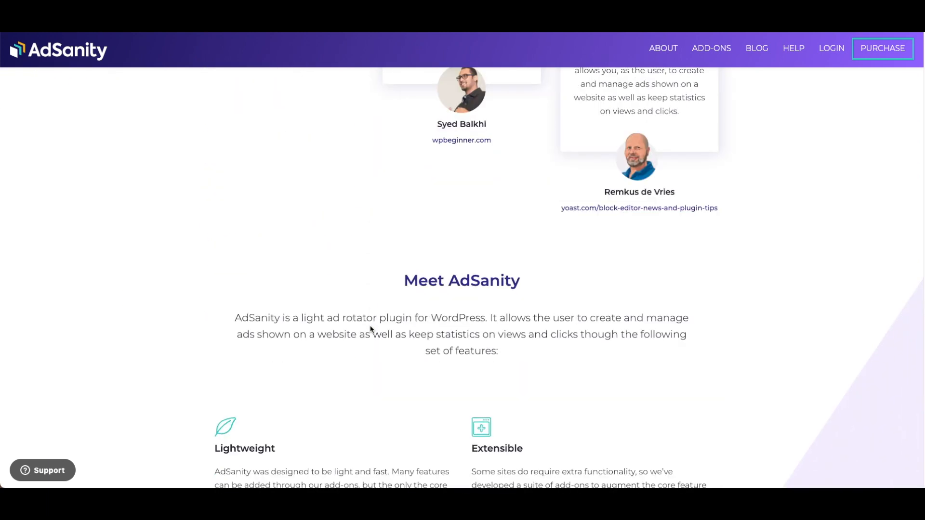
{"action": "scroll", "scroll_direction": "down", "scroll_amount": 3}
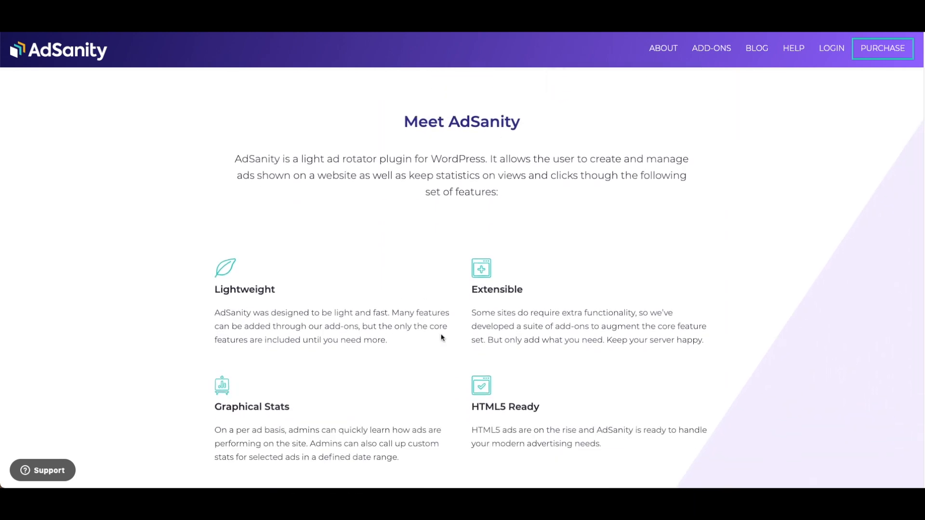
{"action": "scroll", "scroll_direction": "down", "scroll_amount": 3}
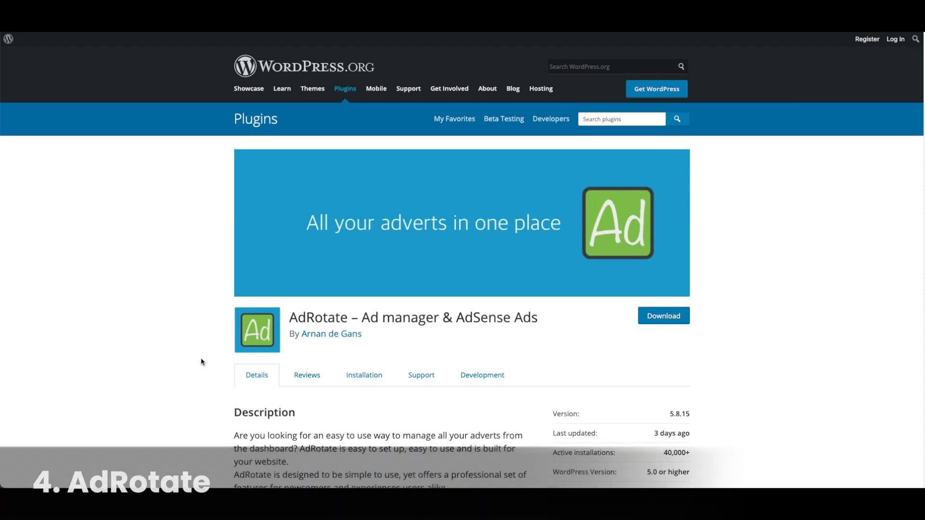
Scroll AdRotate's description and ratings, then highlight its list of supported ad servers
{"action": "scroll", "scroll_direction": "down", "scroll_amount": 3}
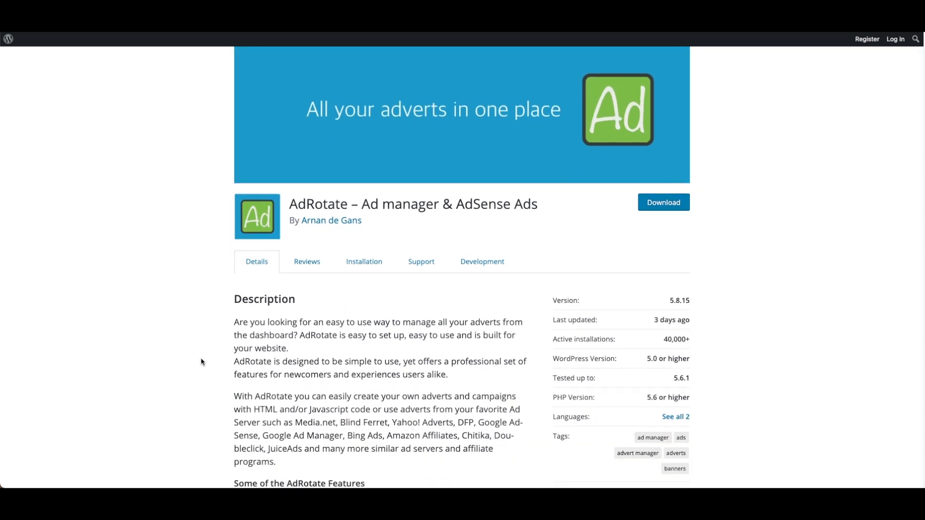
{"action": "scroll", "scroll_direction": "down", "scroll_amount": 3}
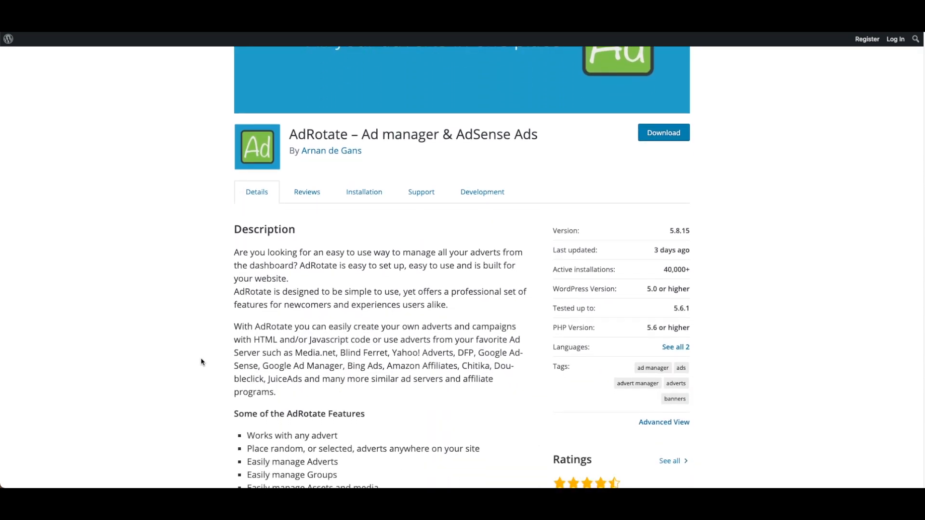
{"action": "scroll", "scroll_direction": "down", "scroll_amount": 3}
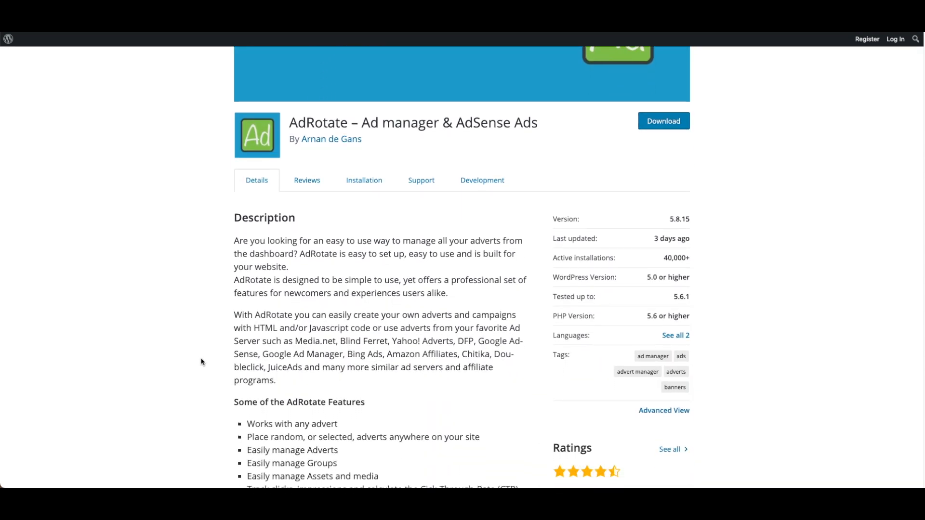
{"action": "scroll", "scroll_direction": "down", "scroll_amount": 3}
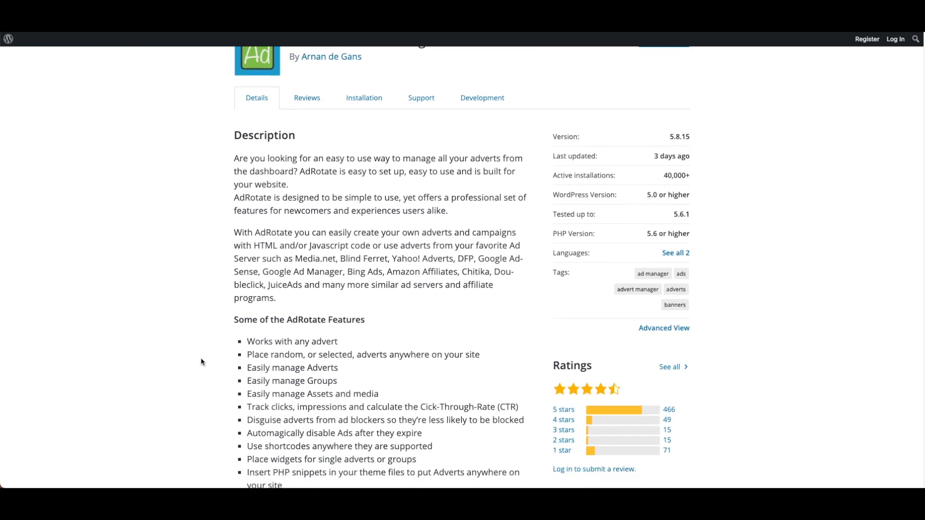
{"action": "scroll", "scroll_direction": "down", "scroll_amount": 3}
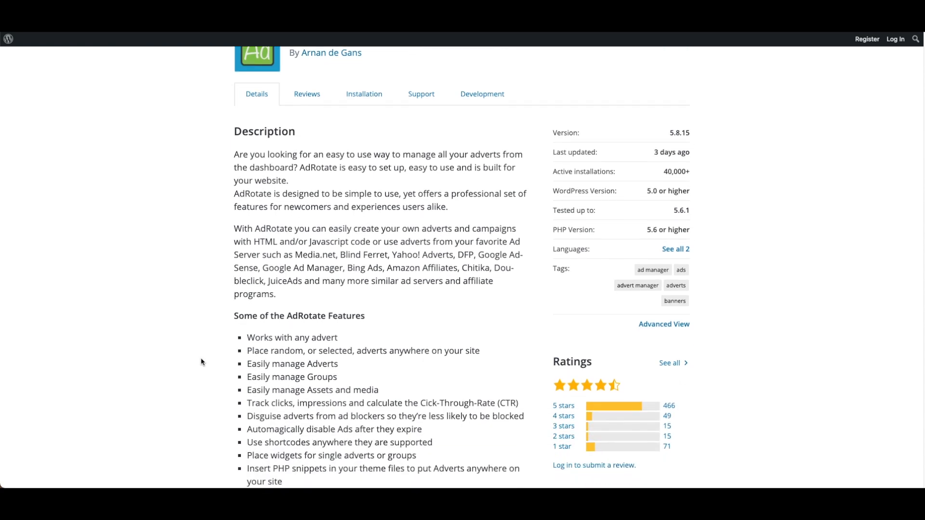
{"action": "mouse_move", "coordinate": [407, 257]}
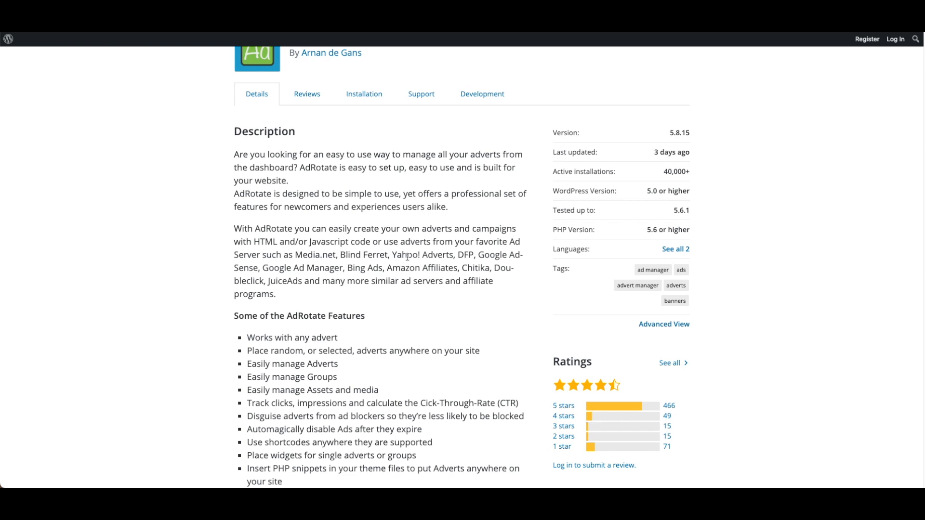
{"action": "left_click_drag", "start_coordinate": [408, 254], "coordinate": [430, 268]}
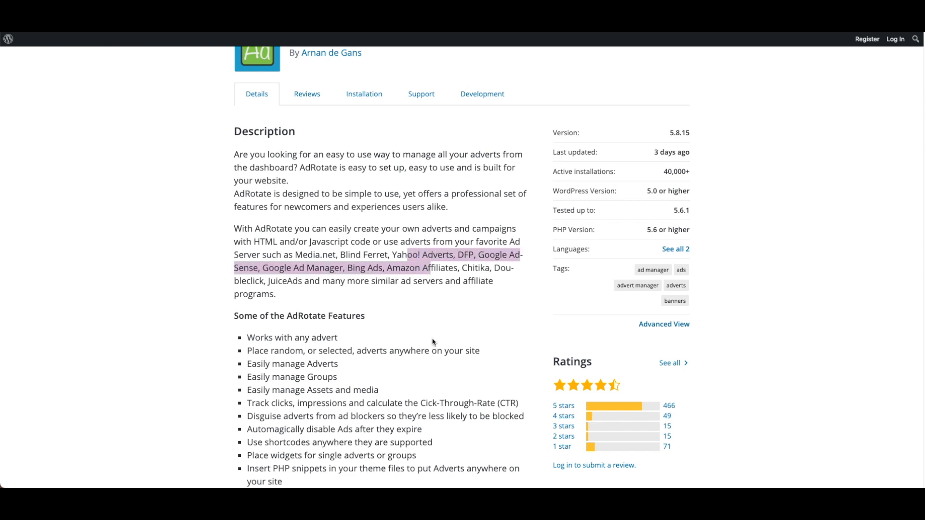
{"action": "mouse_move", "coordinate": [430, 333]}
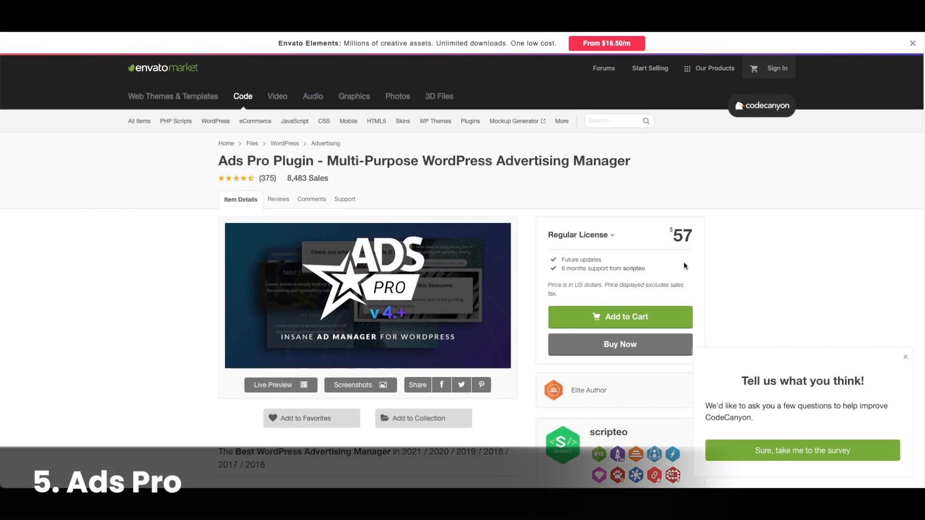
{"action": "mouse_move", "coordinate": [690, 258]}
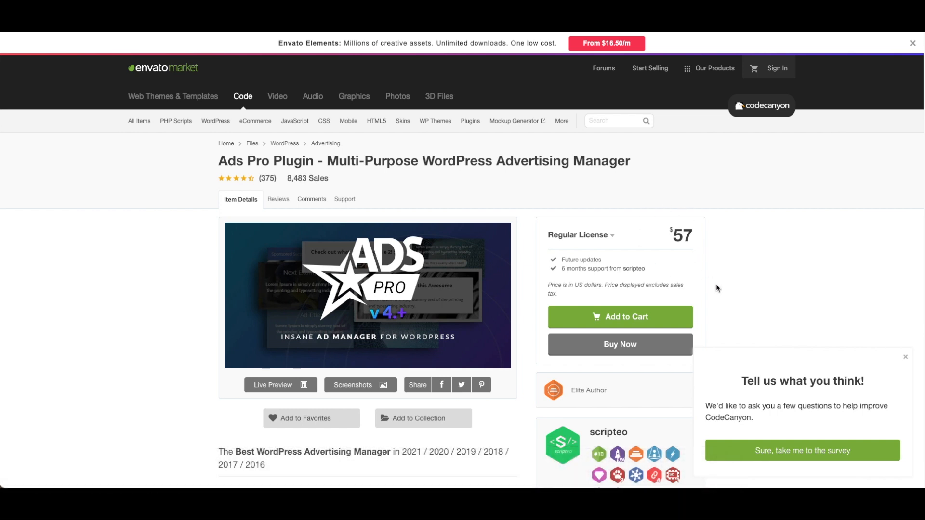
Scroll the Ads Pro CodeCanyon page past the license price to Core Features
{"action": "scroll", "scroll_direction": "down", "scroll_amount": 3}
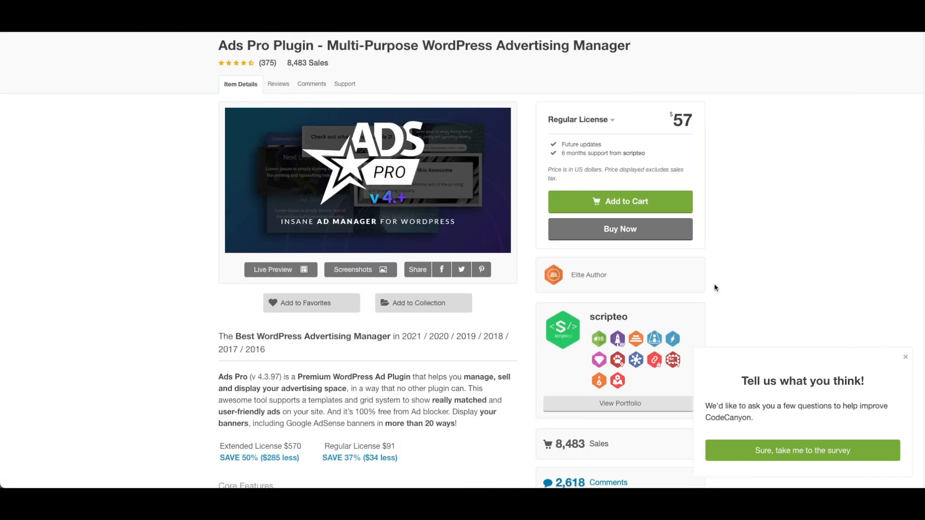
{"action": "scroll", "scroll_direction": "down", "scroll_amount": 3}
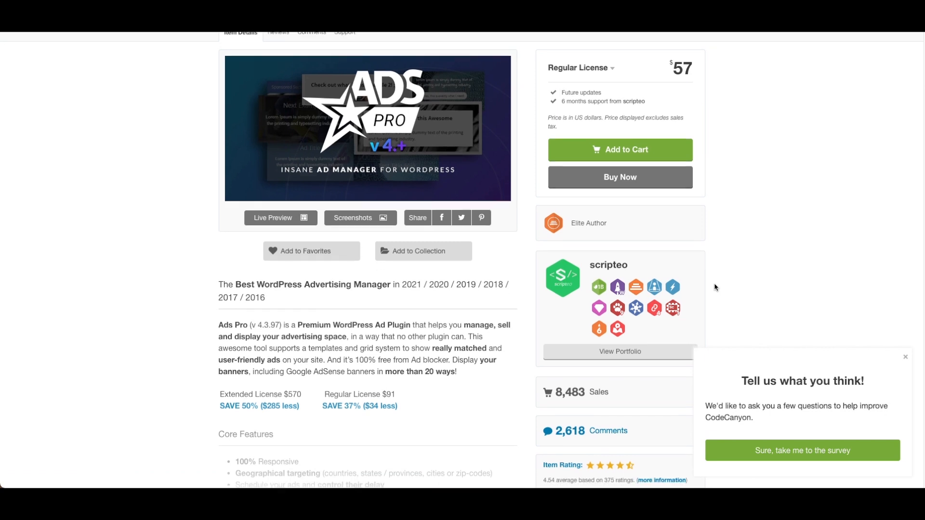
{"action": "scroll", "scroll_direction": "down", "scroll_amount": 3}
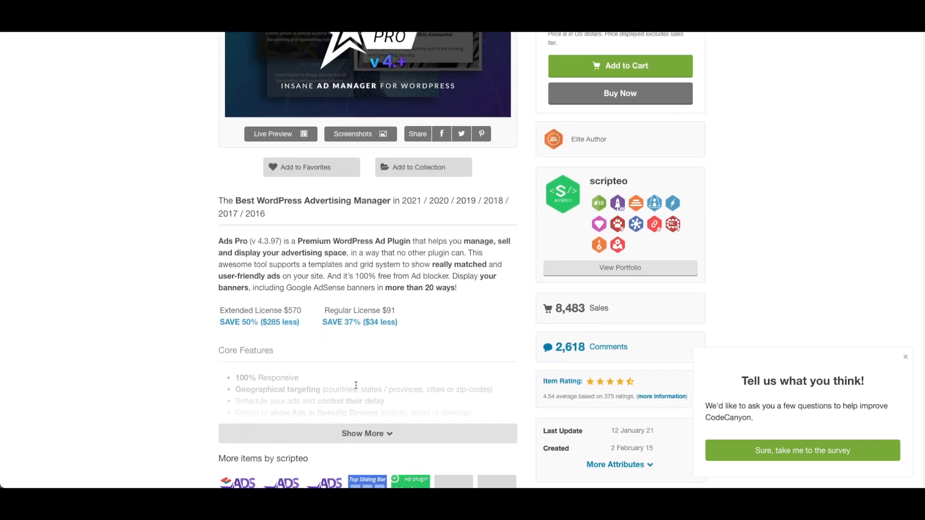
{"action": "scroll", "scroll_direction": "down", "scroll_amount": 3}
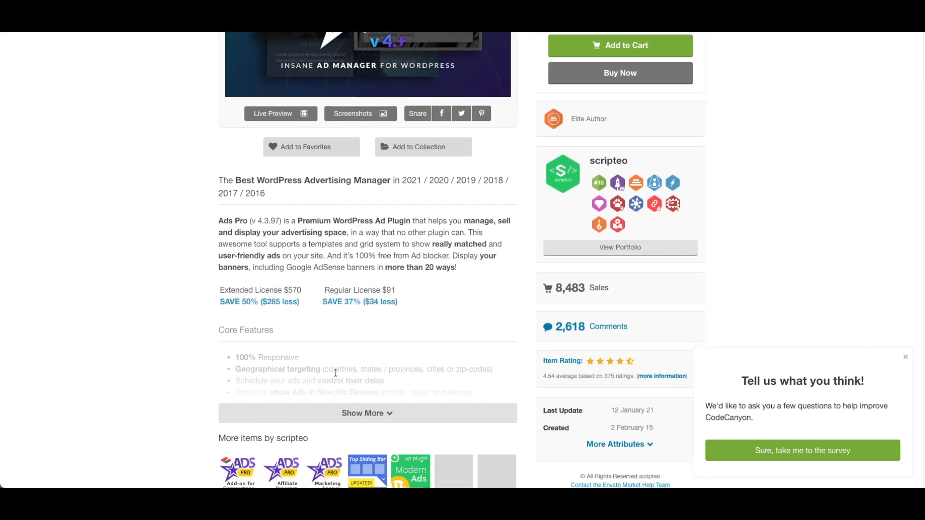
{"action": "mouse_move", "coordinate": [278, 317]}
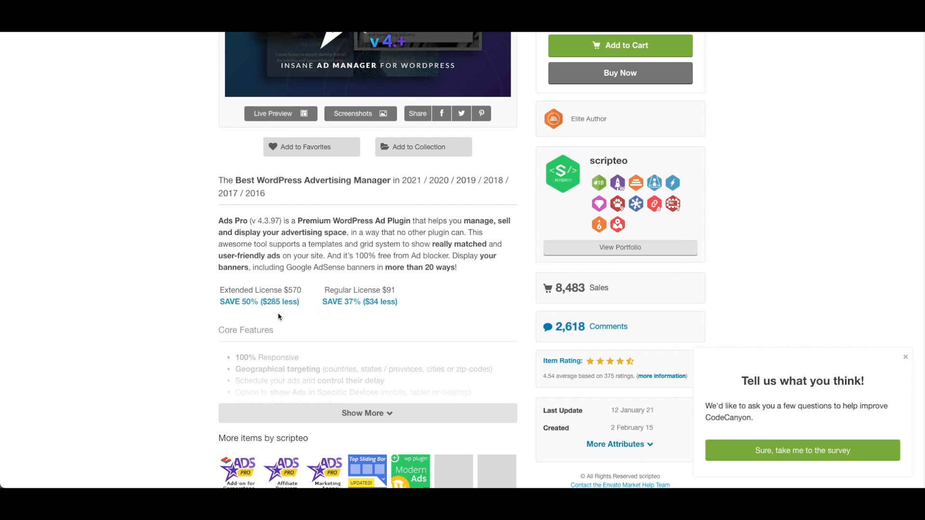
{"action": "scroll", "scroll_direction": "down", "scroll_amount": 3}
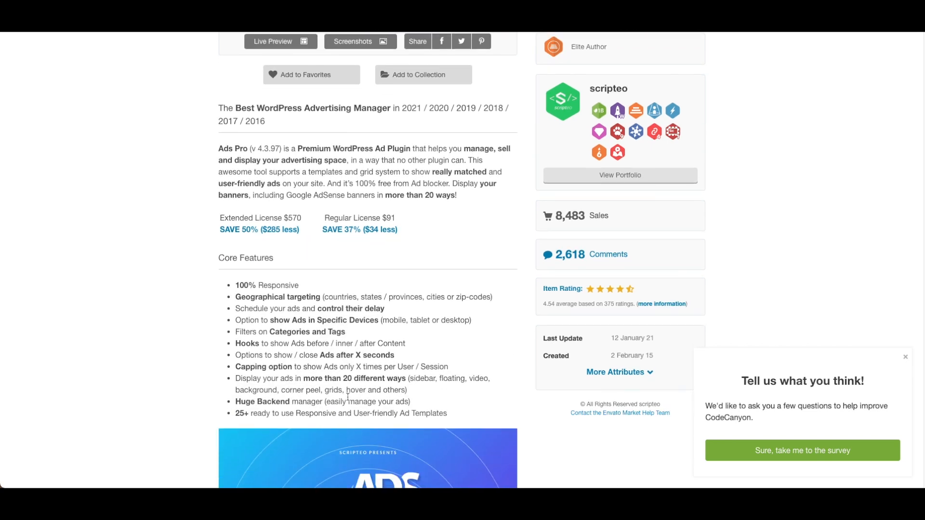
{"action": "scroll", "scroll_direction": "down", "scroll_amount": 3}
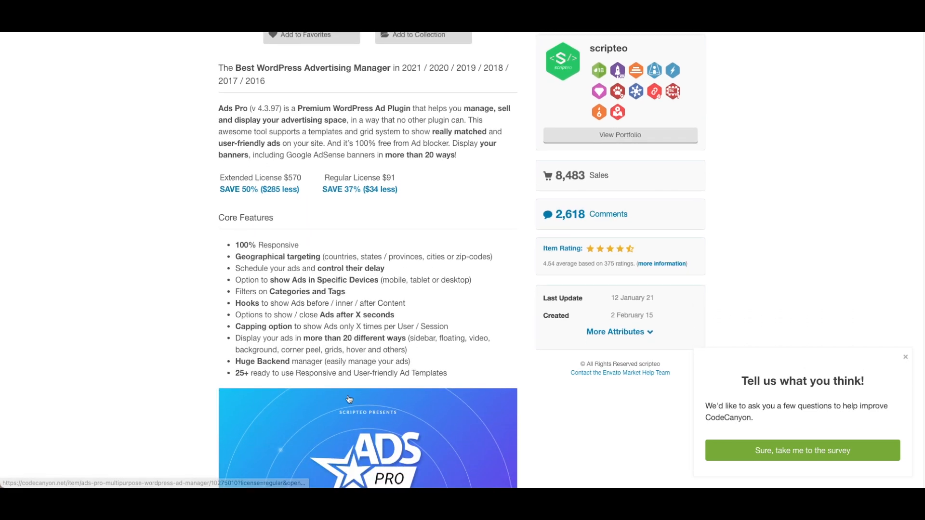
{"action": "scroll", "scroll_direction": "down", "scroll_amount": 3}
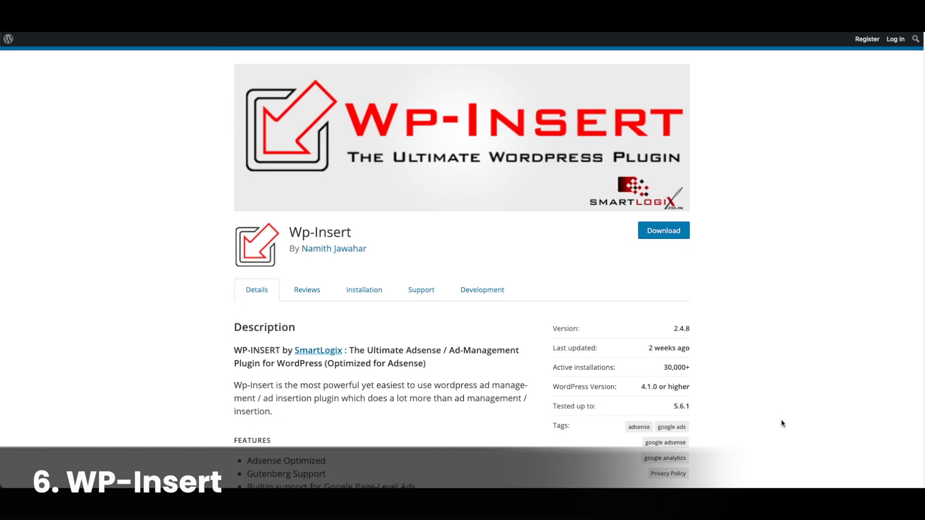
Scroll the Wp-Insert page past the description to the Features list and Ratings sidebar
{"action": "scroll", "scroll_direction": "down", "scroll_amount": 3}
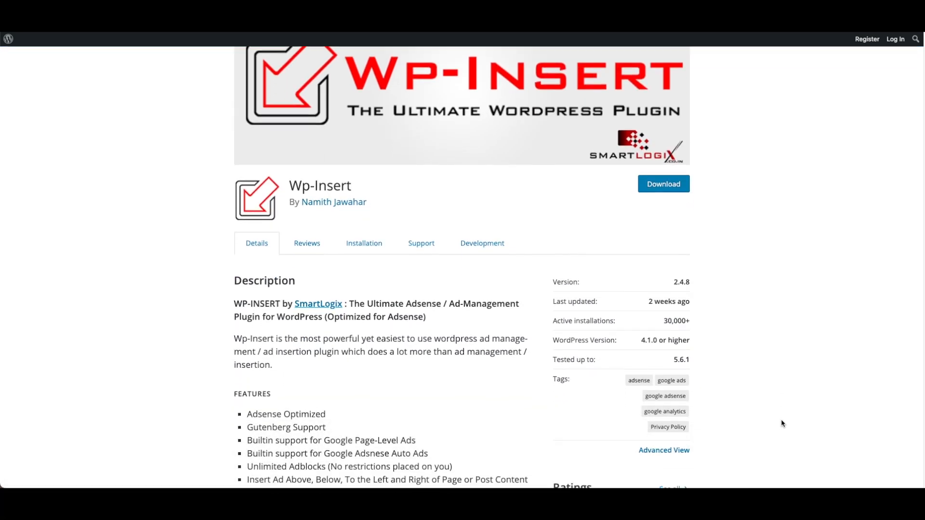
{"action": "scroll", "scroll_direction": "down", "scroll_amount": 3}
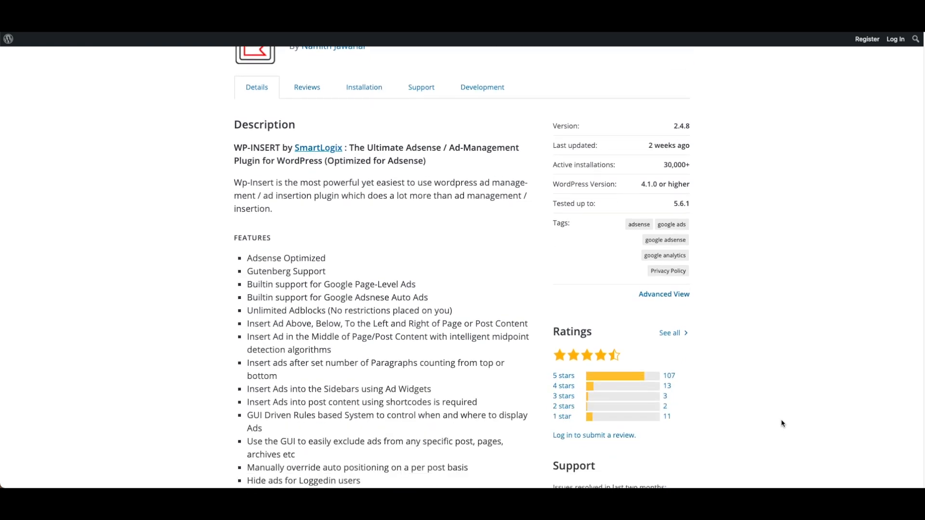
{"action": "scroll", "scroll_direction": "down", "scroll_amount": 3}
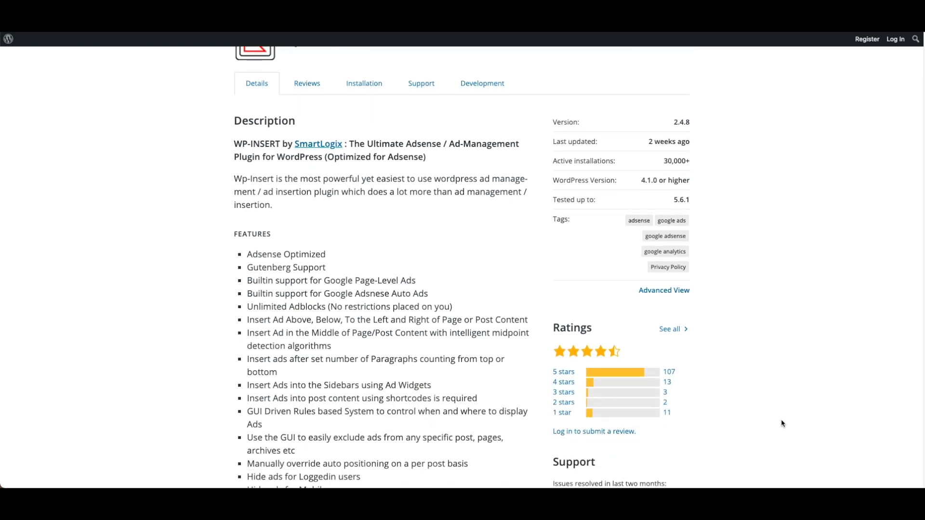
{"action": "scroll", "scroll_direction": "down", "scroll_amount": 3}
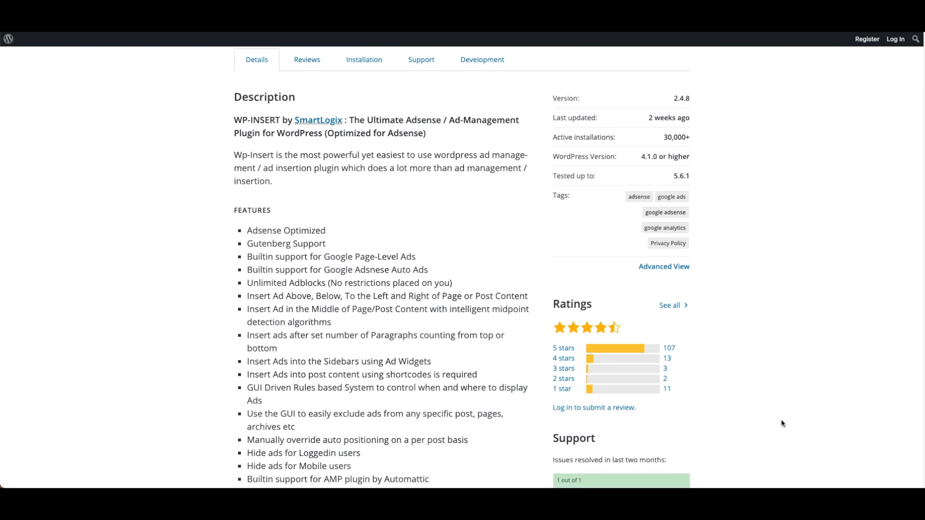
{"action": "scroll", "scroll_direction": "down", "scroll_amount": 3}
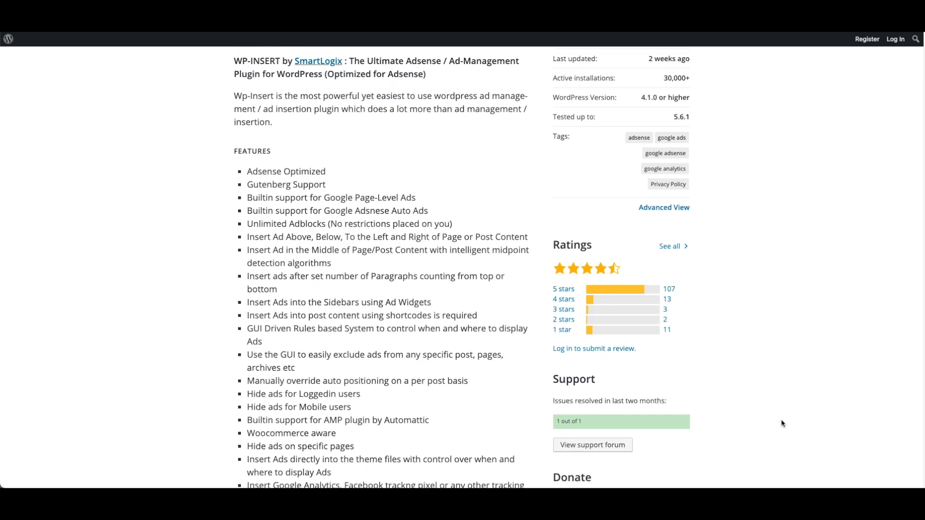
{"action": "scroll", "scroll_direction": "down", "scroll_amount": 3}
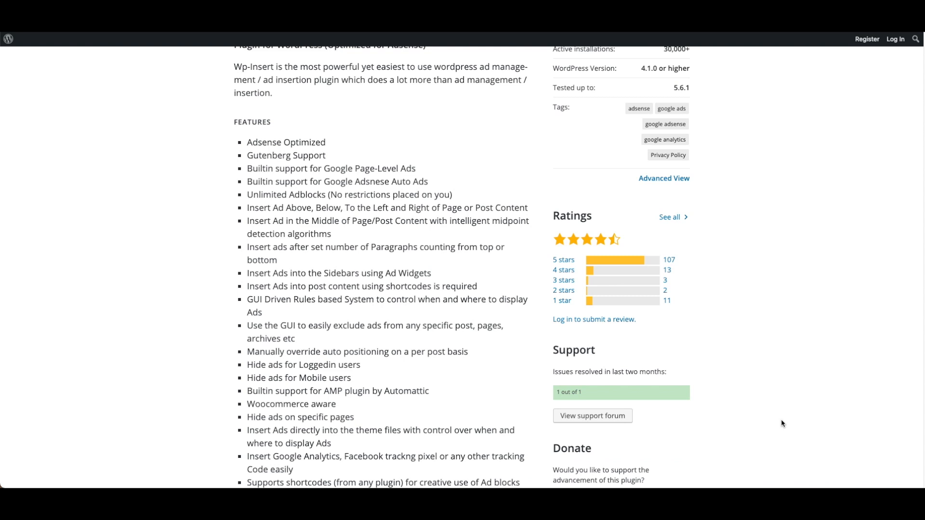
{"action": "scroll", "scroll_direction": "down", "scroll_amount": 3}
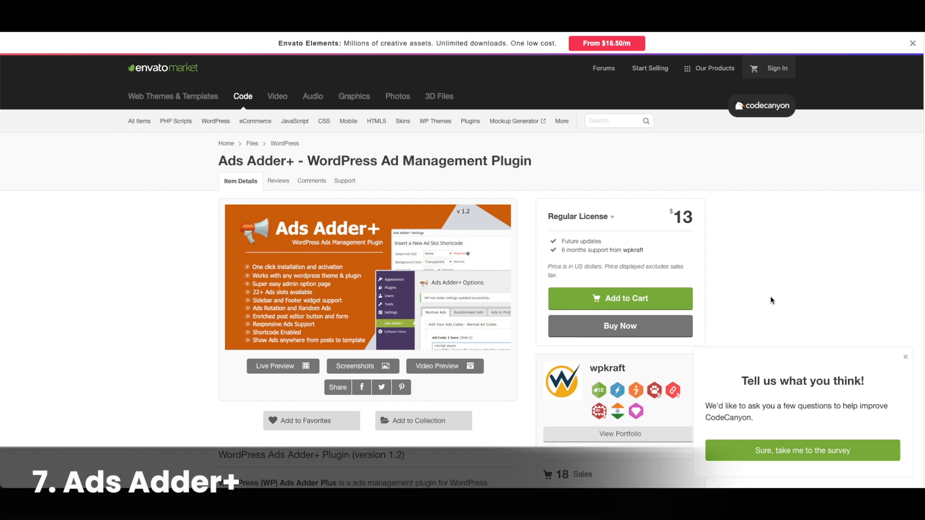
{"action": "mouse_move", "coordinate": [657, 205]}
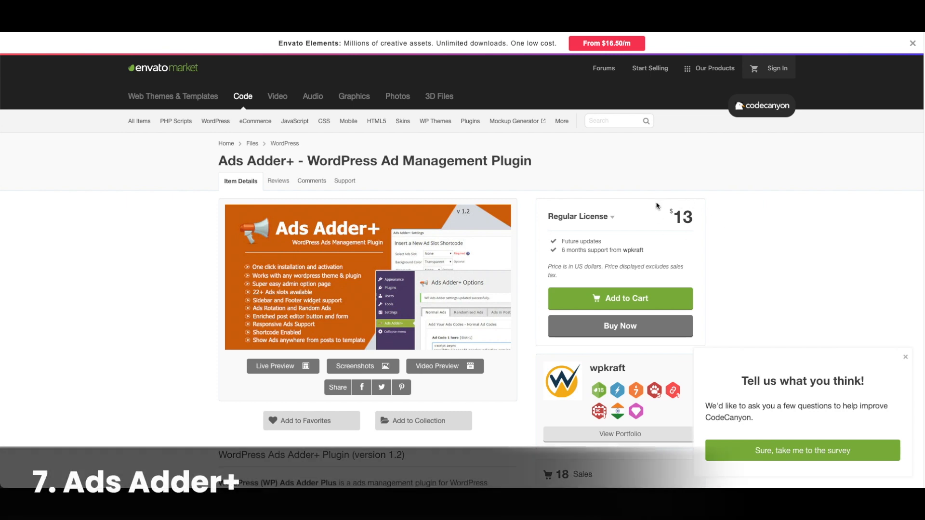
Scroll the Ads Adder+ CodeCanyon page down to the Features of WordPress Ads Adder+ Plugin section
{"action": "scroll", "scroll_direction": "down", "scroll_amount": 3}
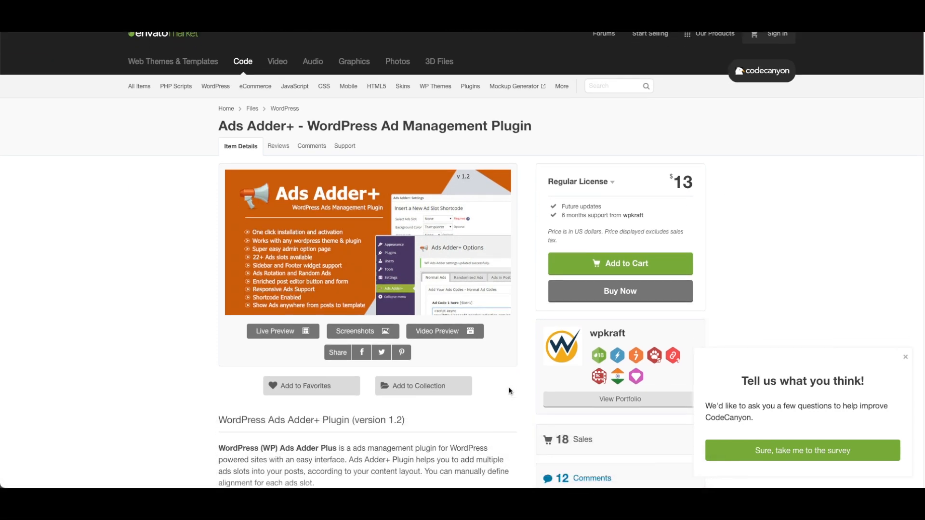
{"action": "scroll", "scroll_direction": "down", "scroll_amount": 3}
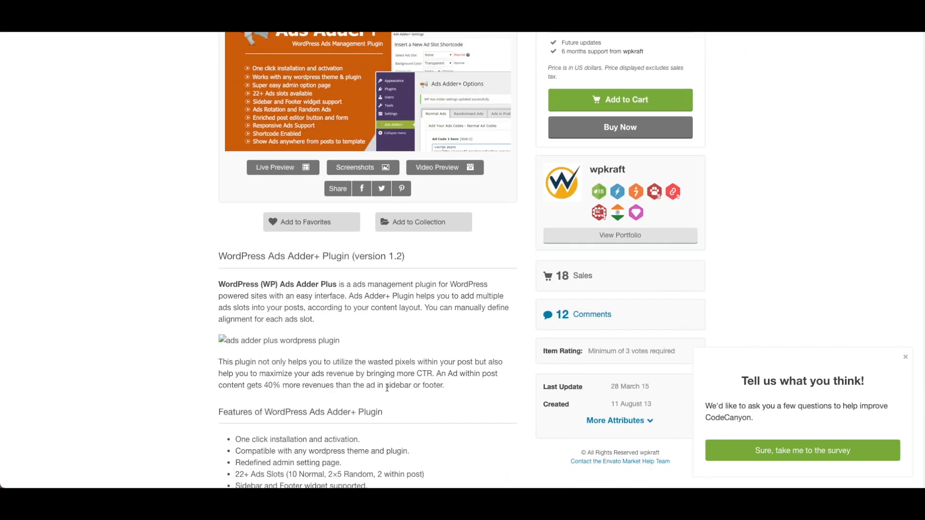
{"action": "scroll", "scroll_direction": "down", "scroll_amount": 3}
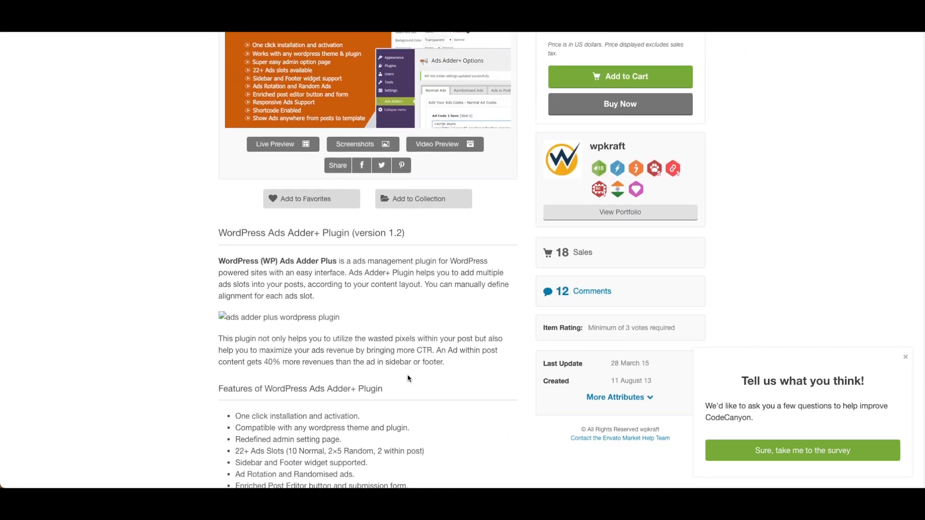
{"action": "scroll", "scroll_direction": "down", "scroll_amount": 3}
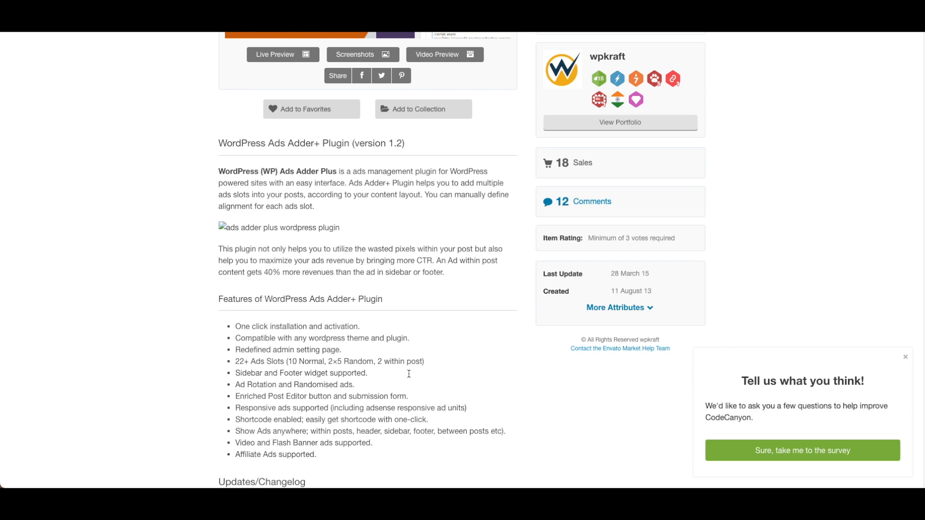
{"action": "scroll", "scroll_direction": "down", "scroll_amount": 3}
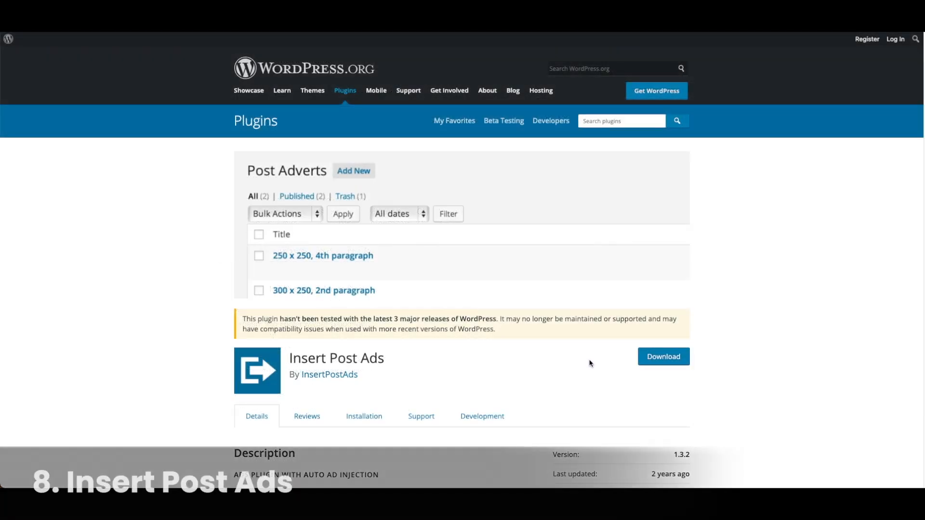
Scroll the Insert Post Ads page through Description, Insert Post Ads Features and Ratings
{"action": "scroll", "scroll_direction": "down", "scroll_amount": 3}
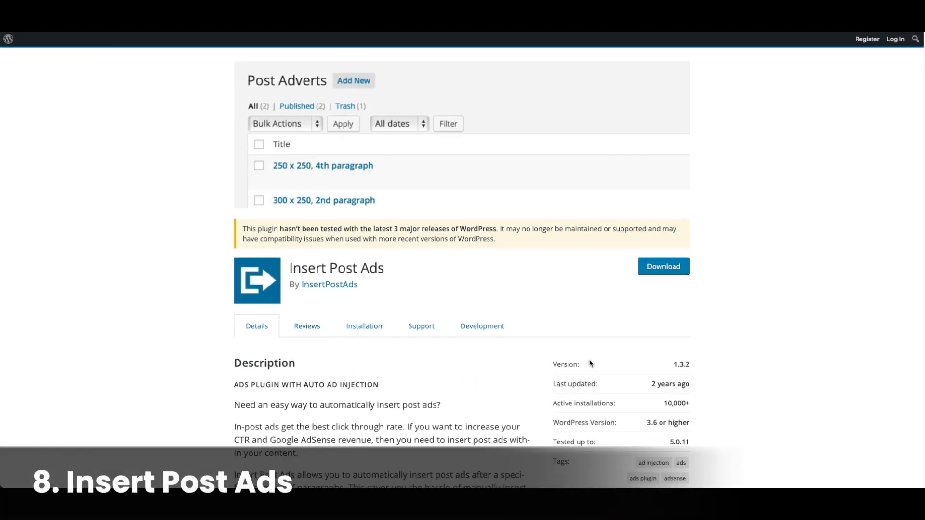
{"action": "scroll", "scroll_direction": "down", "scroll_amount": 3}
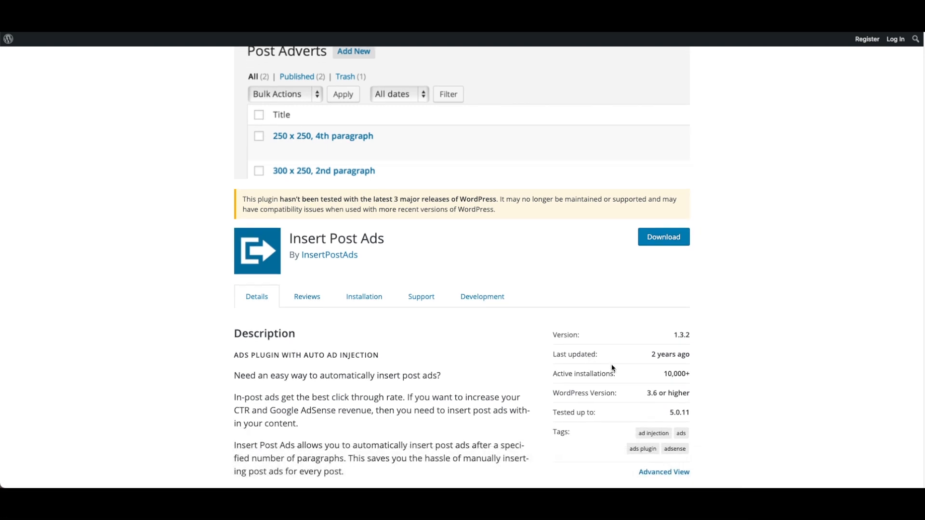
{"action": "mouse_move", "coordinate": [669, 378]}
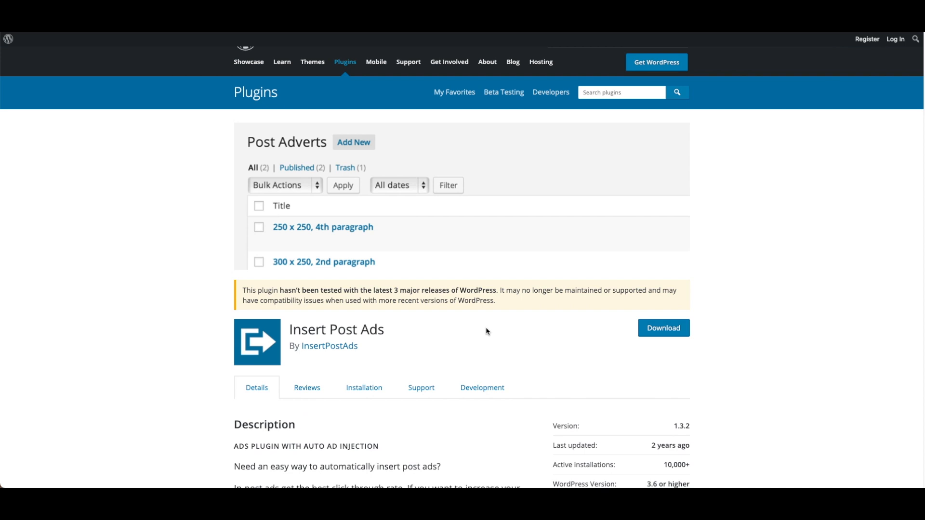
{"action": "scroll", "scroll_direction": "down", "scroll_amount": 3}
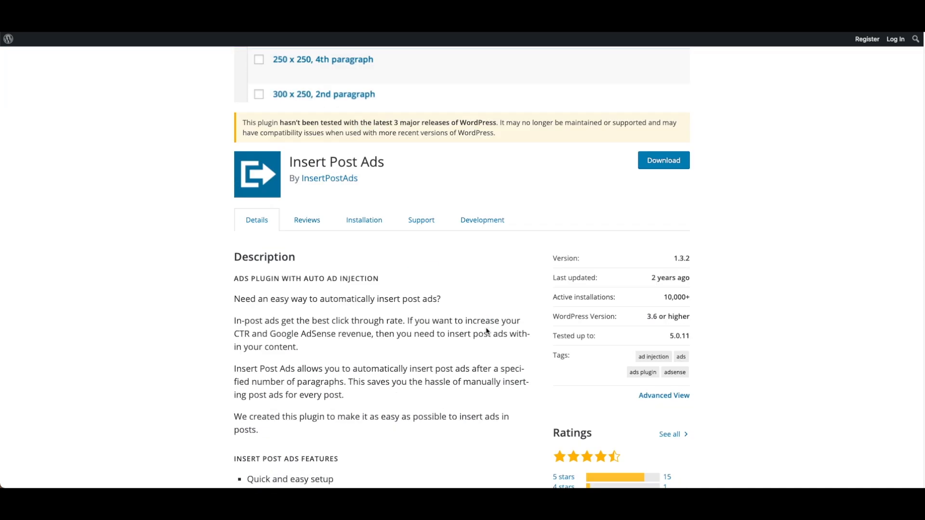
{"action": "scroll", "scroll_direction": "down", "scroll_amount": 3}
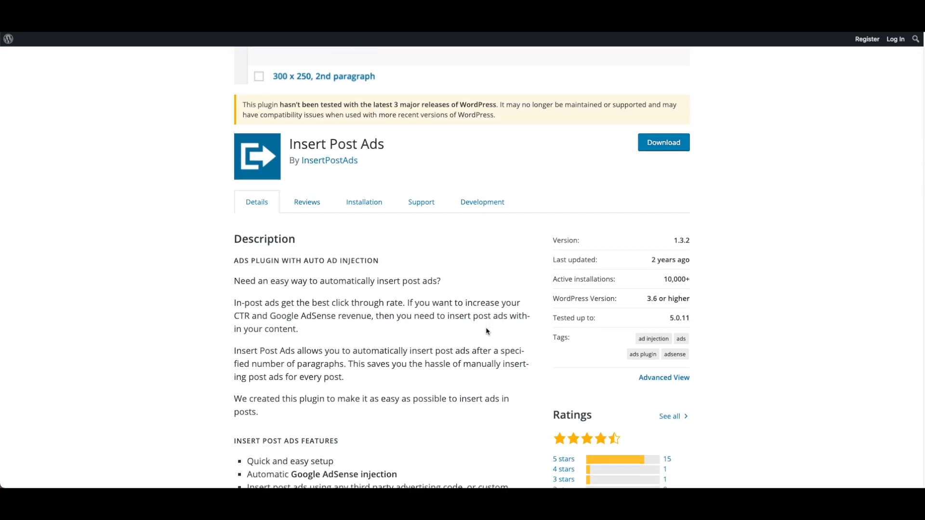
{"action": "scroll", "scroll_direction": "down", "scroll_amount": 3}
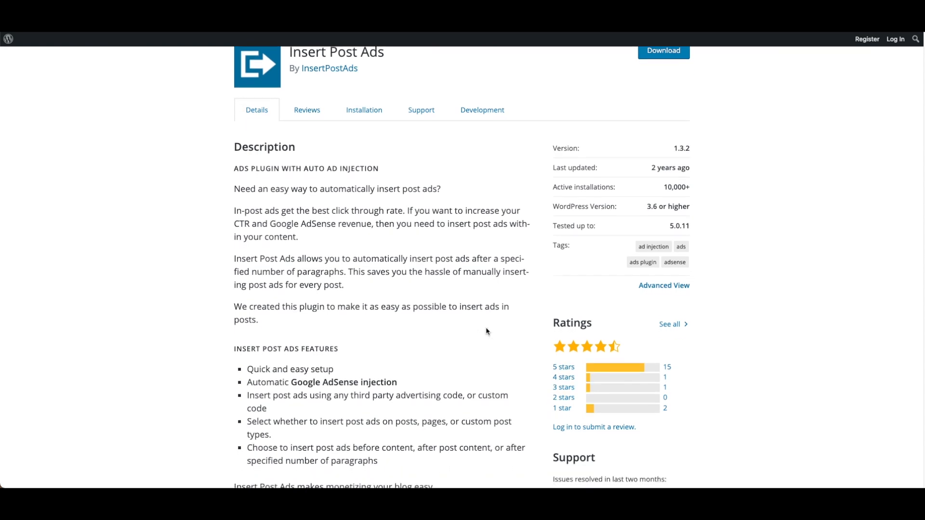
{"action": "scroll", "scroll_direction": "down", "scroll_amount": 3}
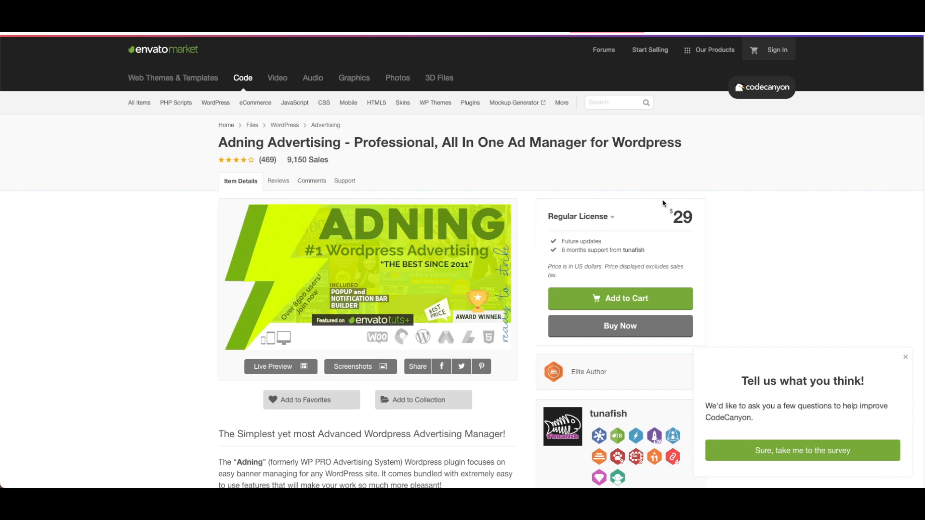
Highlight Adning Advertising's former name, then scroll down to its Key Features
{"action": "scroll", "scroll_direction": "down", "scroll_amount": 3}
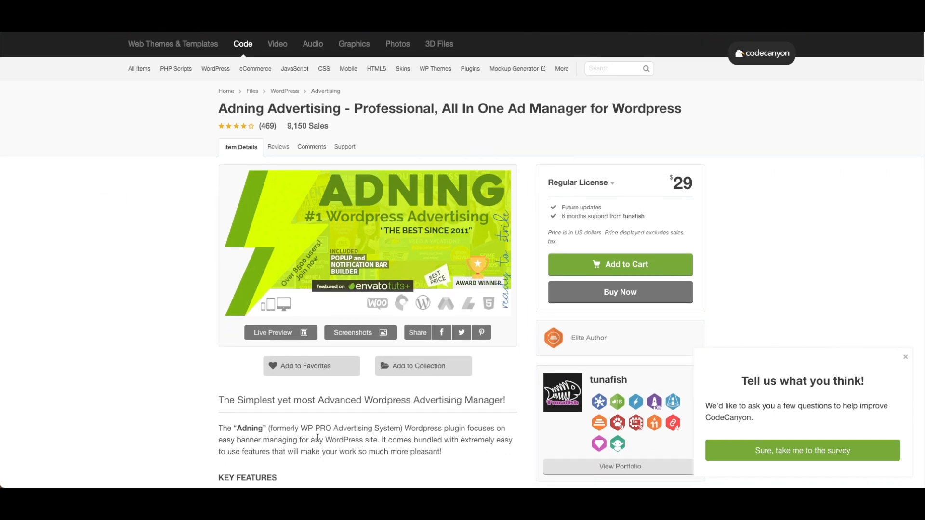
{"action": "left_click_drag", "start_coordinate": [272, 428], "coordinate": [413, 428]}
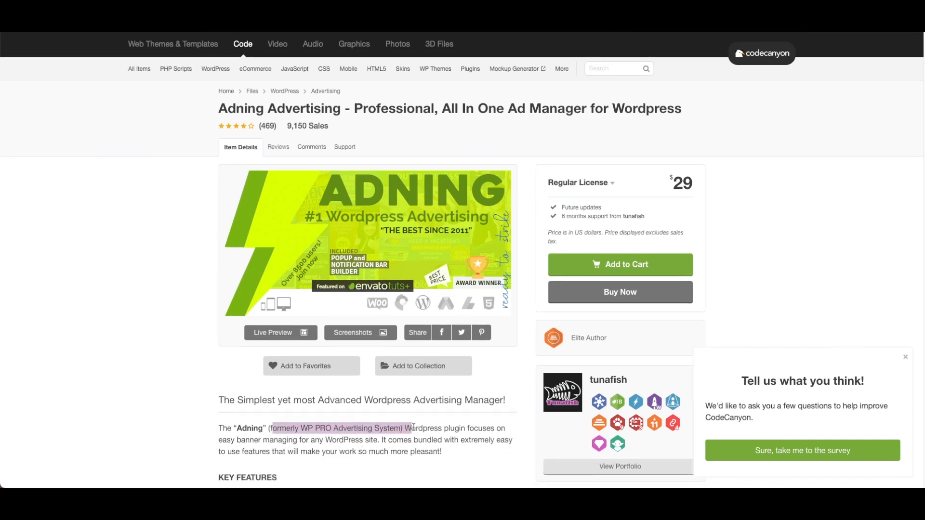
{"action": "scroll", "scroll_direction": "down", "scroll_amount": 3}
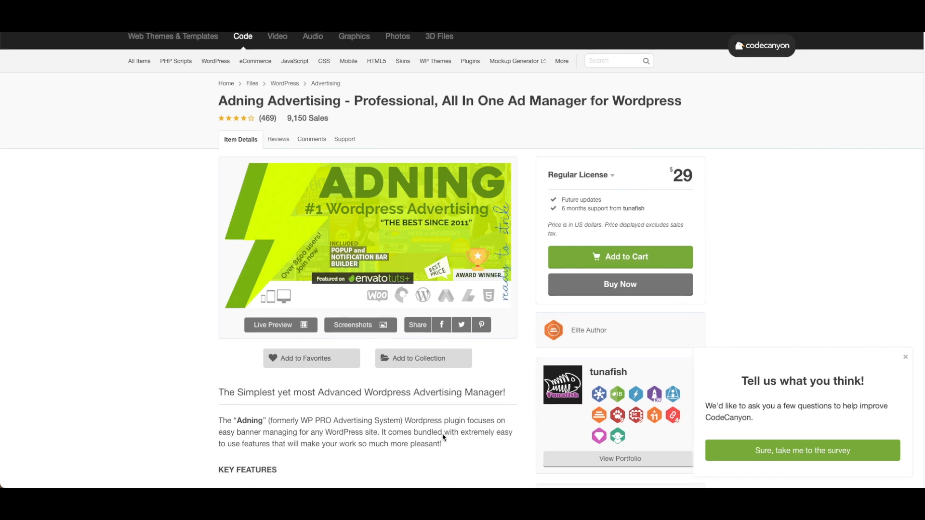
{"action": "scroll", "scroll_direction": "down", "scroll_amount": 3}
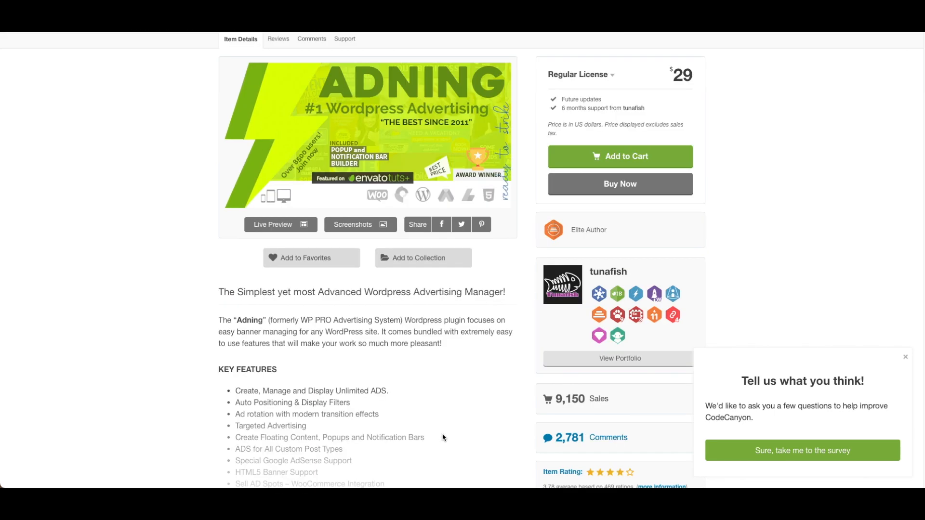
{"action": "scroll", "scroll_direction": "down", "scroll_amount": 3}
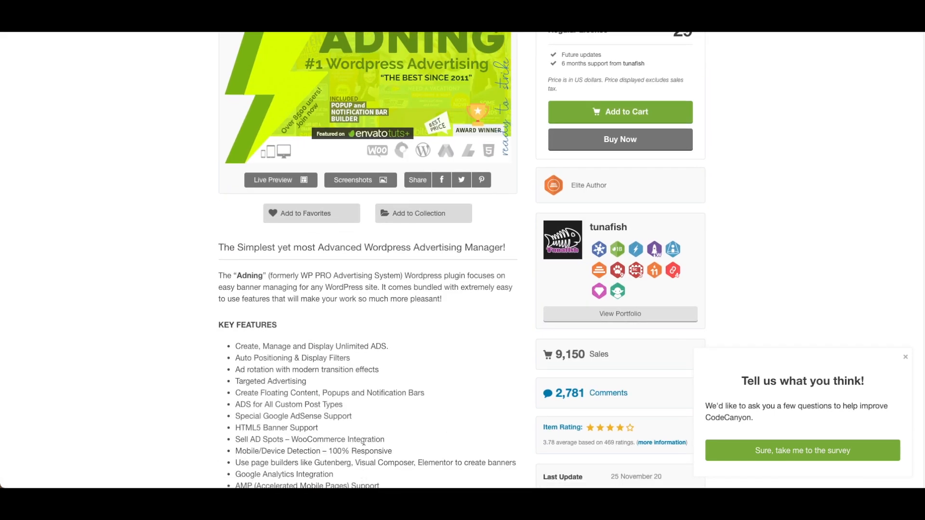
{"action": "scroll", "scroll_direction": "down", "scroll_amount": 3}
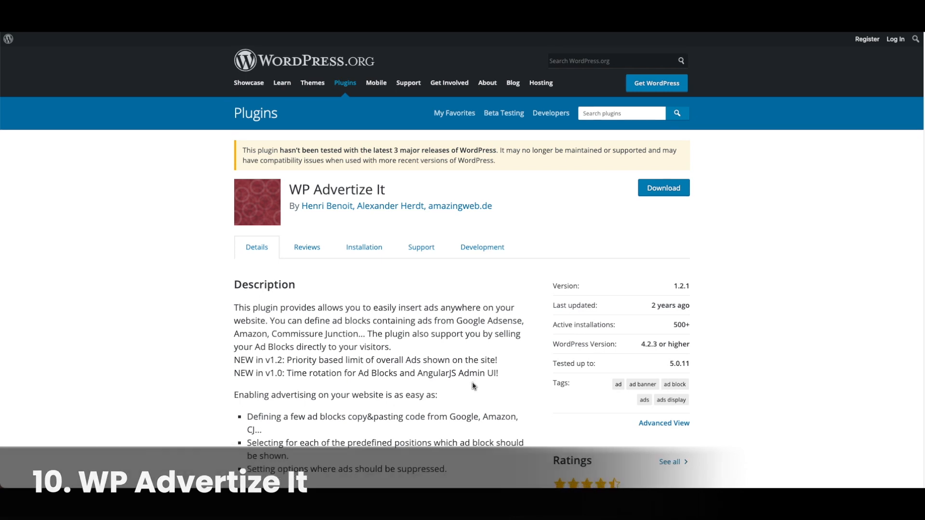
Scroll the WP Advertize It description down to its list of supported ad locations
{"action": "scroll", "scroll_direction": "down", "scroll_amount": 3}
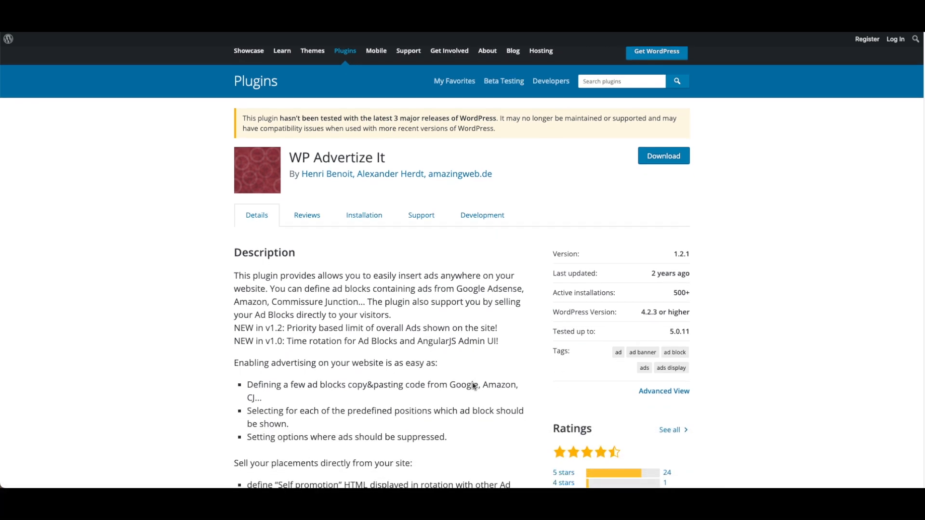
{"action": "scroll", "scroll_direction": "down", "scroll_amount": 3}
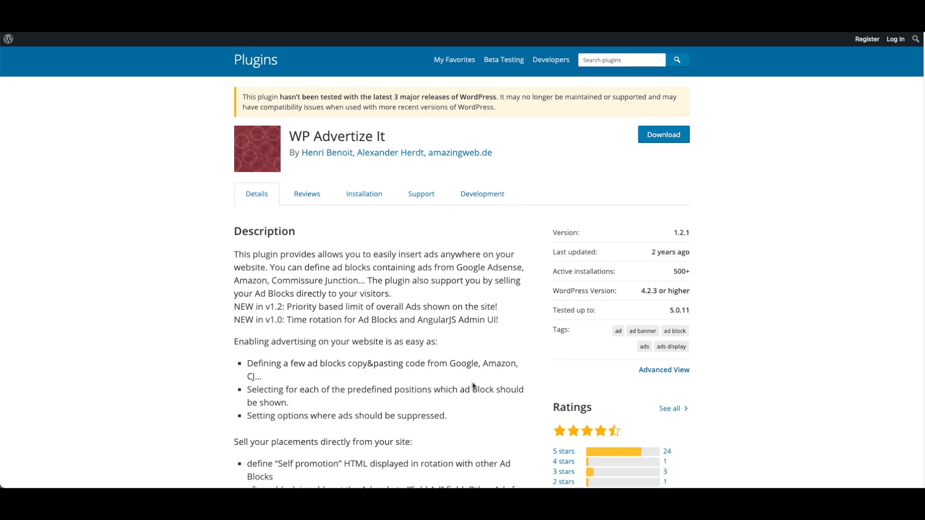
{"action": "scroll", "scroll_direction": "down", "scroll_amount": 3}
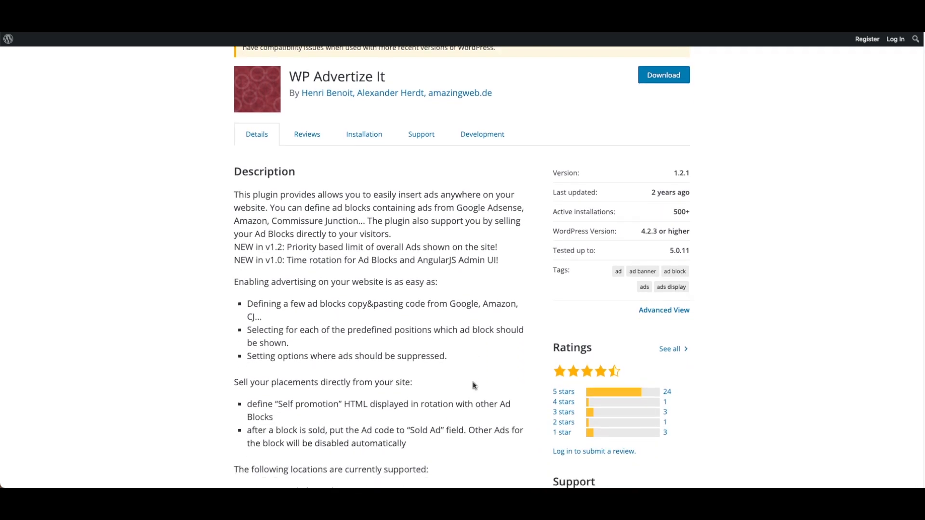
{"action": "scroll", "scroll_direction": "down", "scroll_amount": 3}
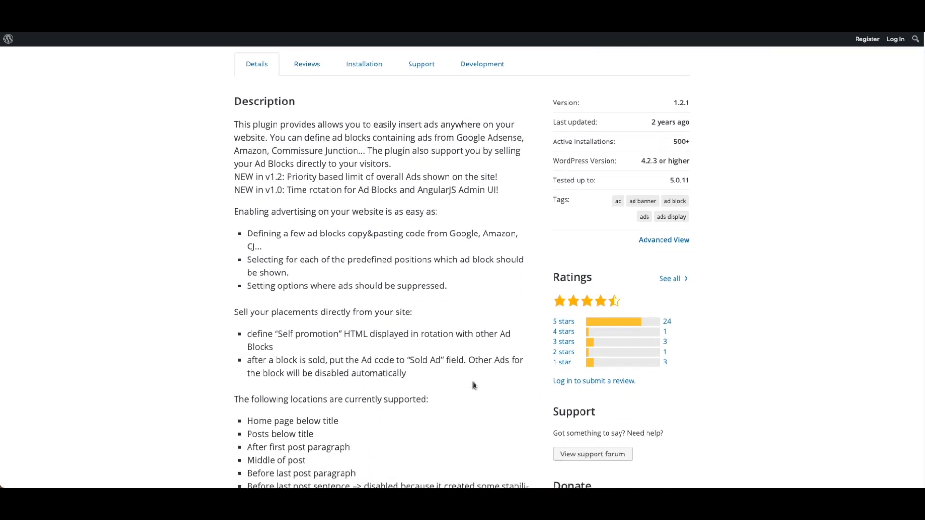
{"action": "scroll", "scroll_direction": "down", "scroll_amount": 3}
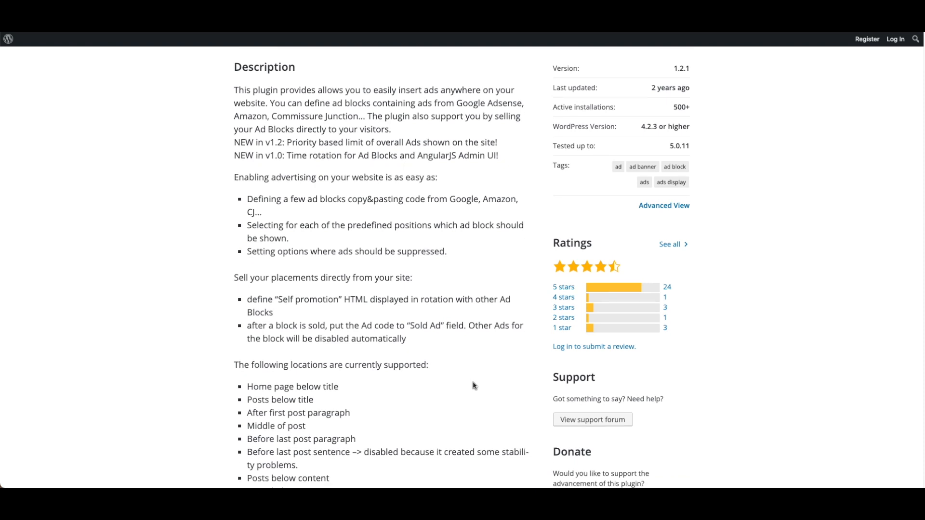
{"action": "scroll", "scroll_direction": "down", "scroll_amount": 3}
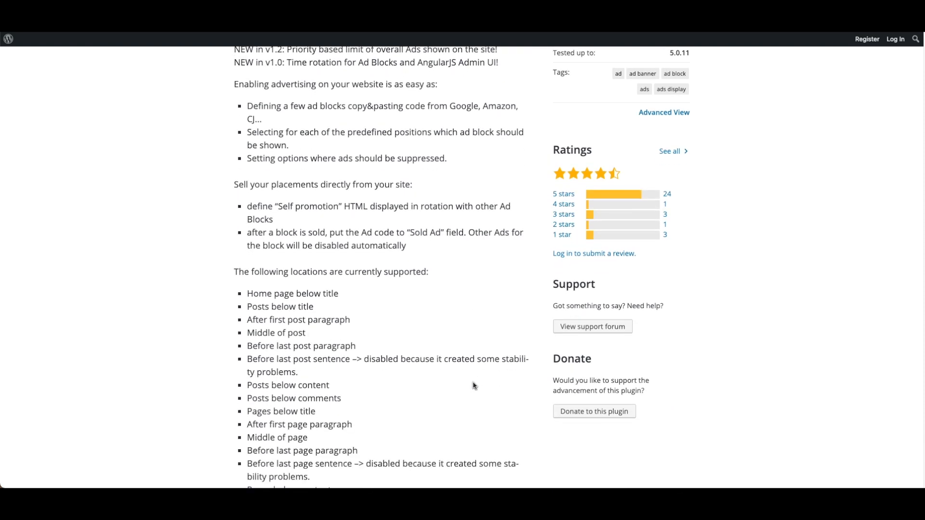